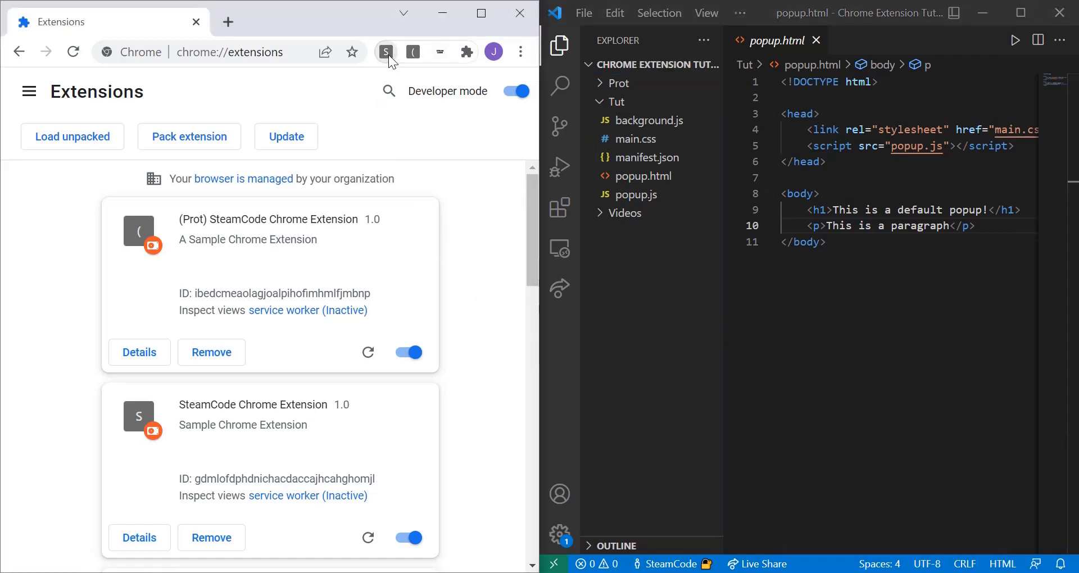
# - Preview the extension popup, then open popup.js and popup.html with the file list hidden
pyautogui.click(386, 51)
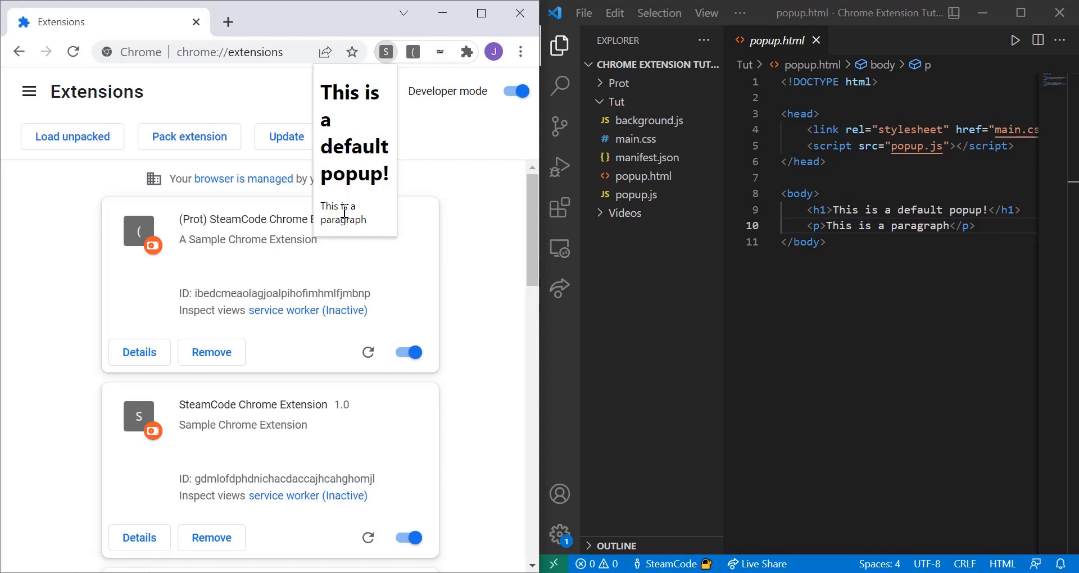
pyautogui.moveTo(352, 201)
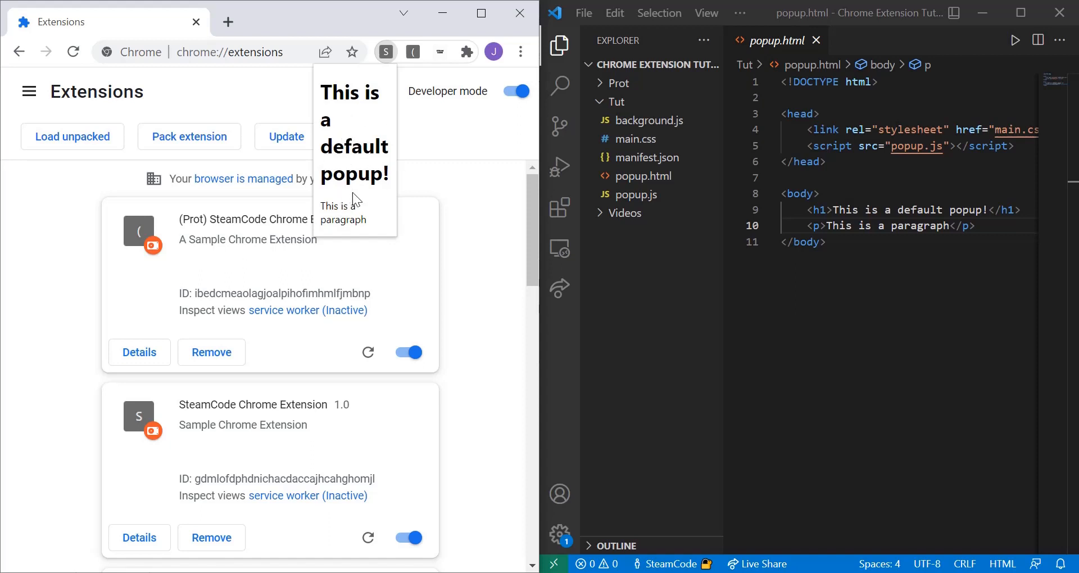
pyautogui.moveTo(359, 202)
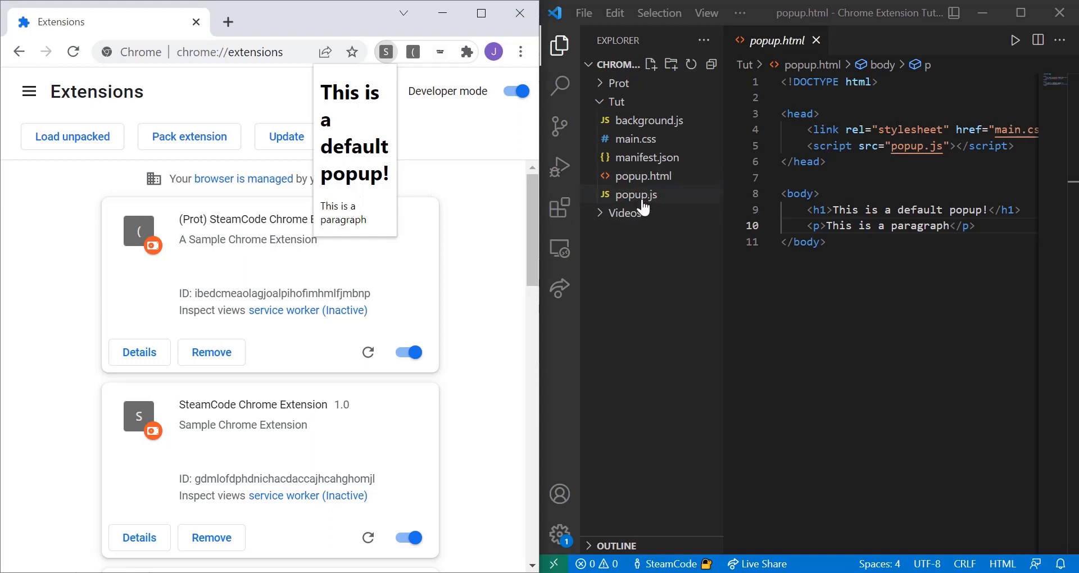
pyautogui.moveTo(646, 213)
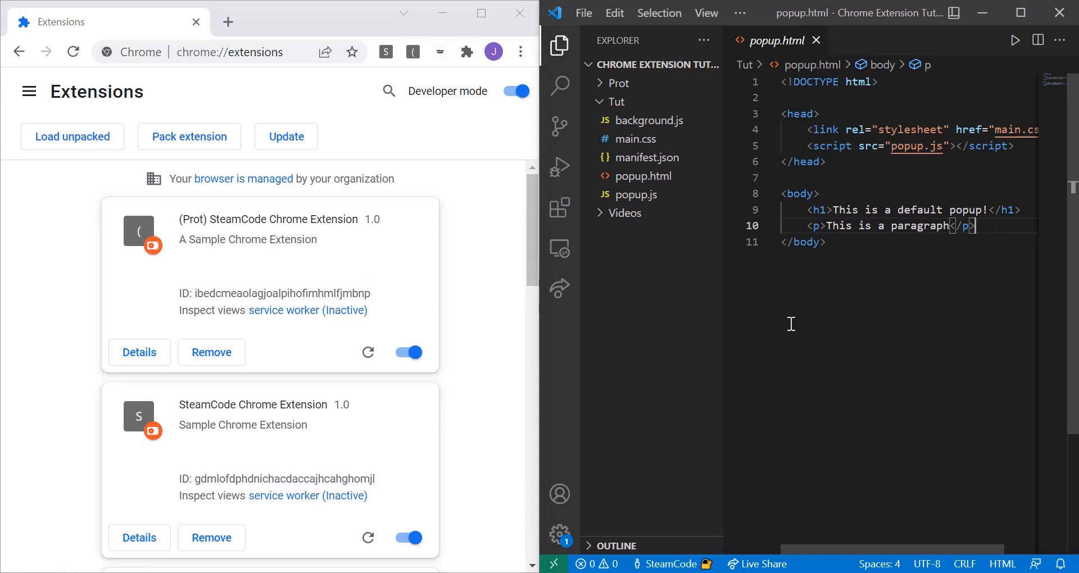
pyautogui.click(635, 195)
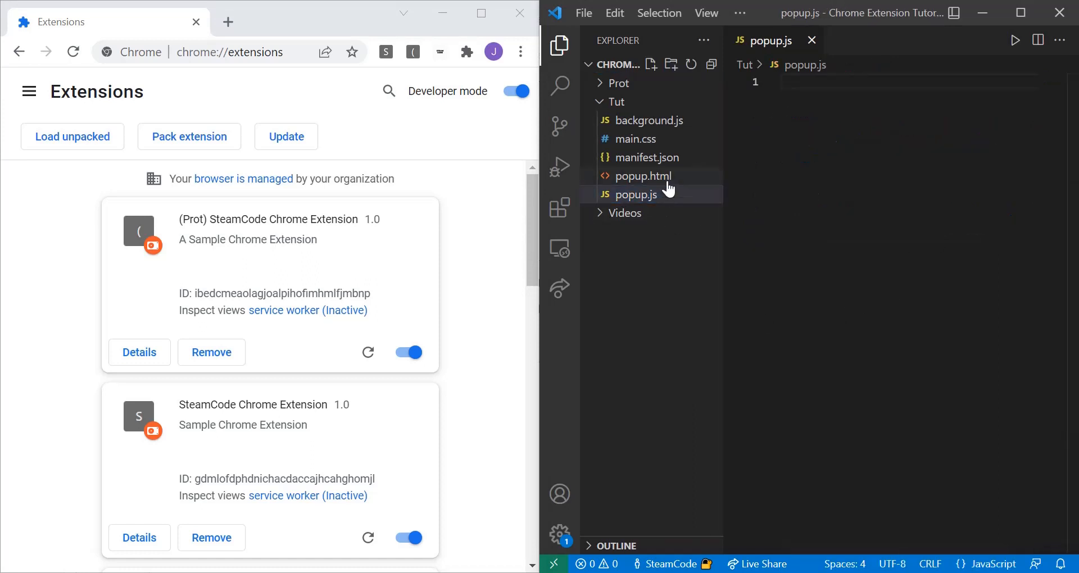
pyautogui.click(639, 175)
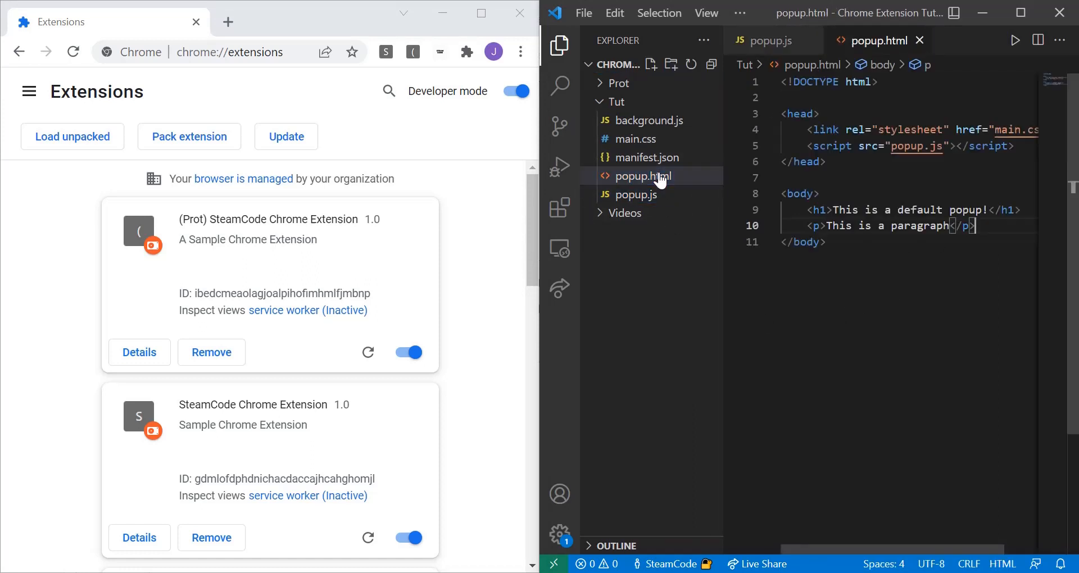
pyautogui.click(732, 225)
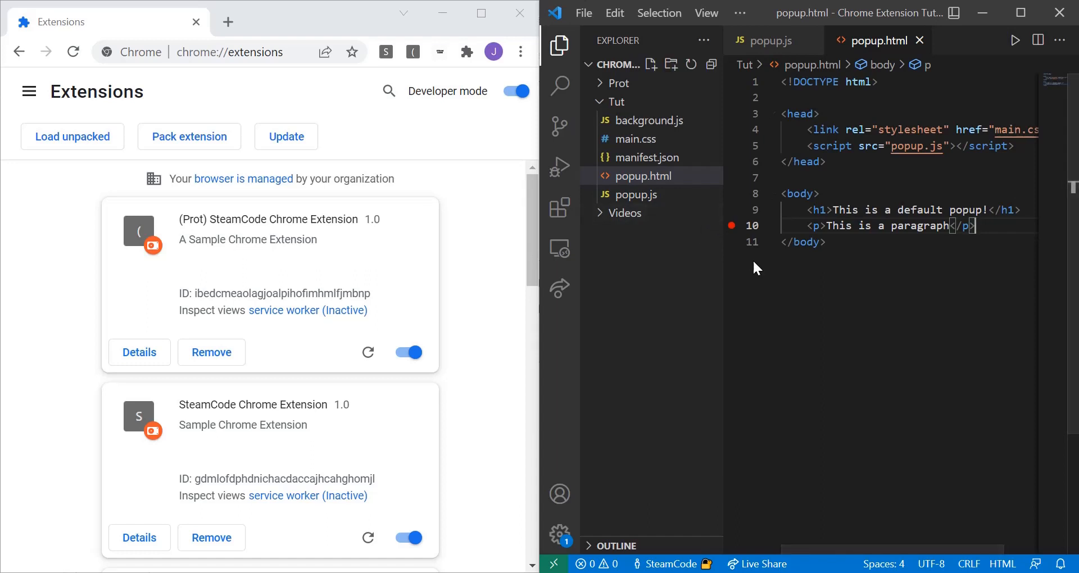
pyautogui.click(558, 45)
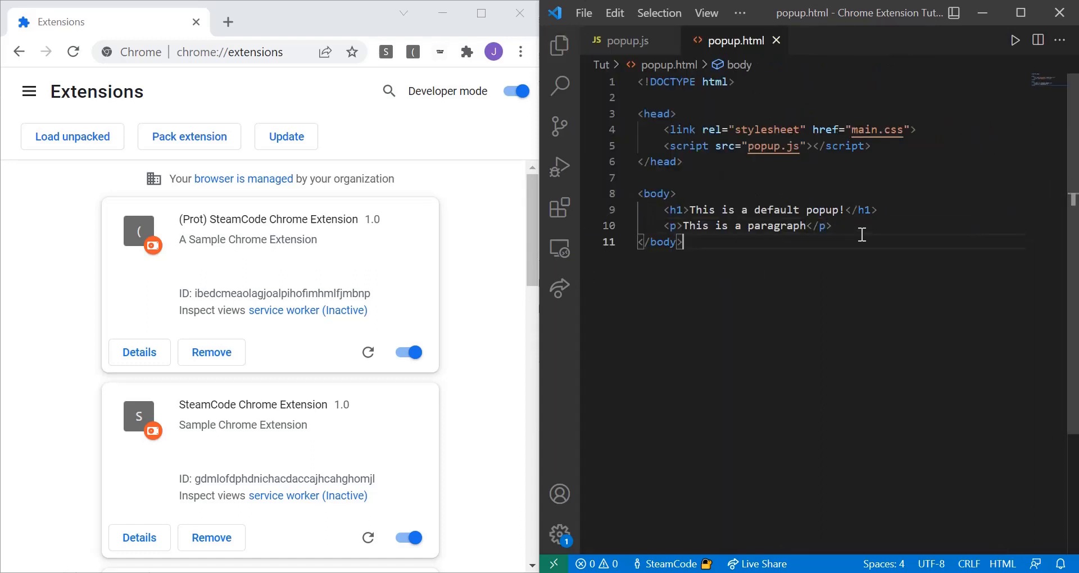
# - Add <button id="button1">Click Me!</button> below the paragraph in popup.html
pyautogui.write('<')
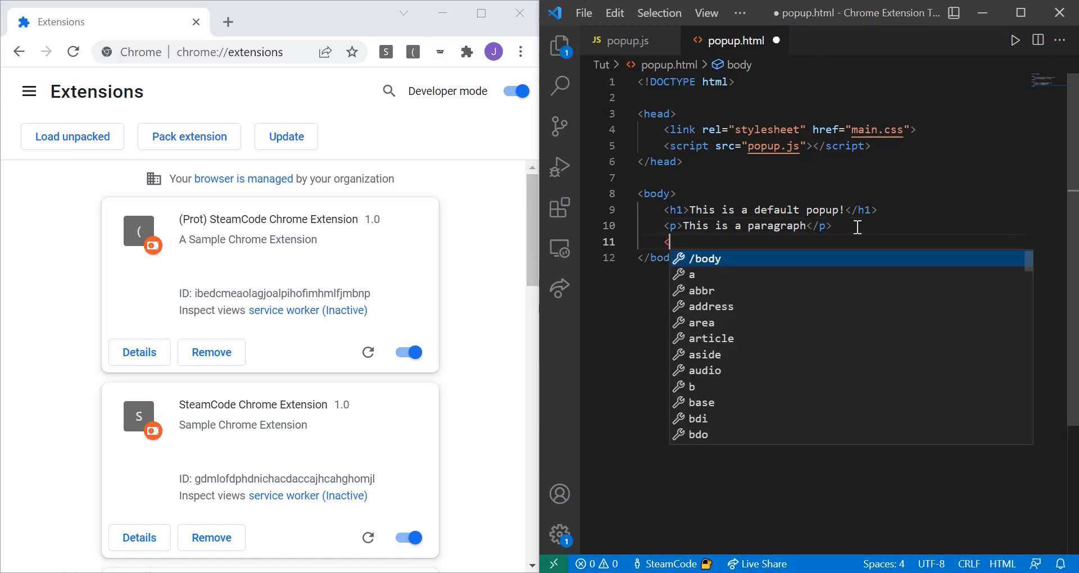
pyautogui.write('<button id="')
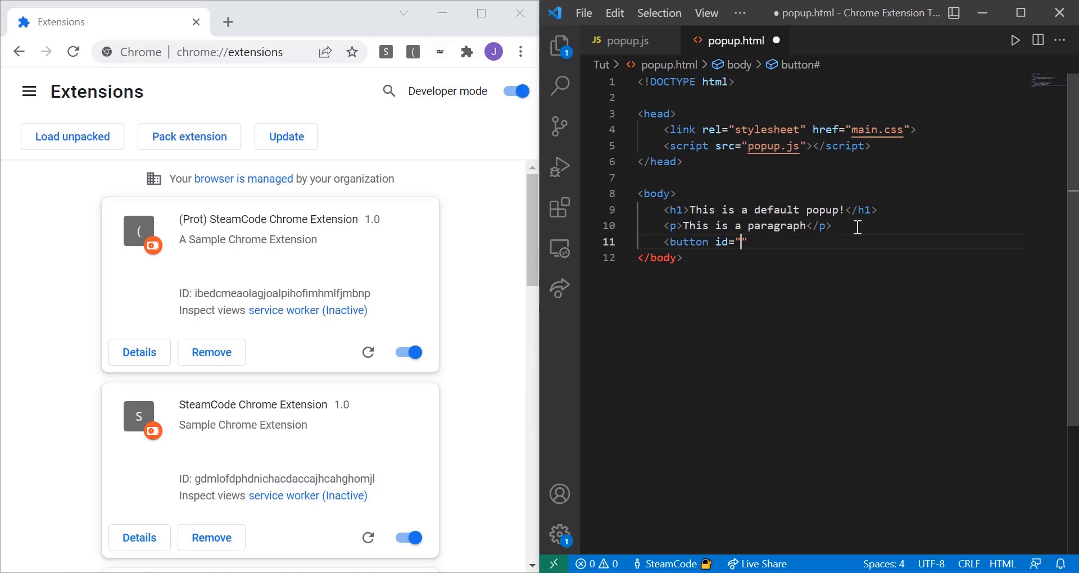
pyautogui.write('button1')
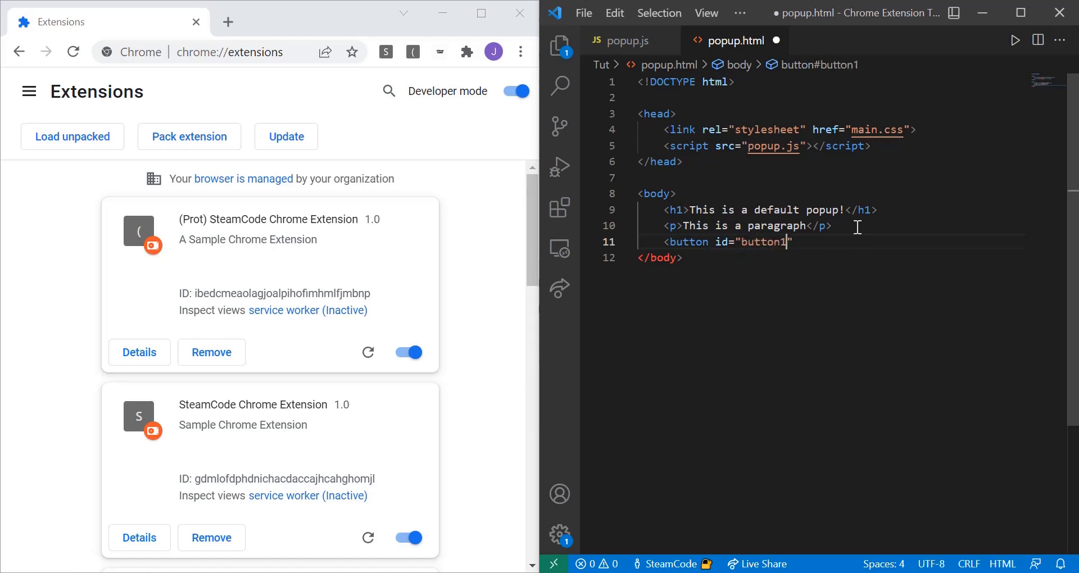
pyautogui.write('></button>')
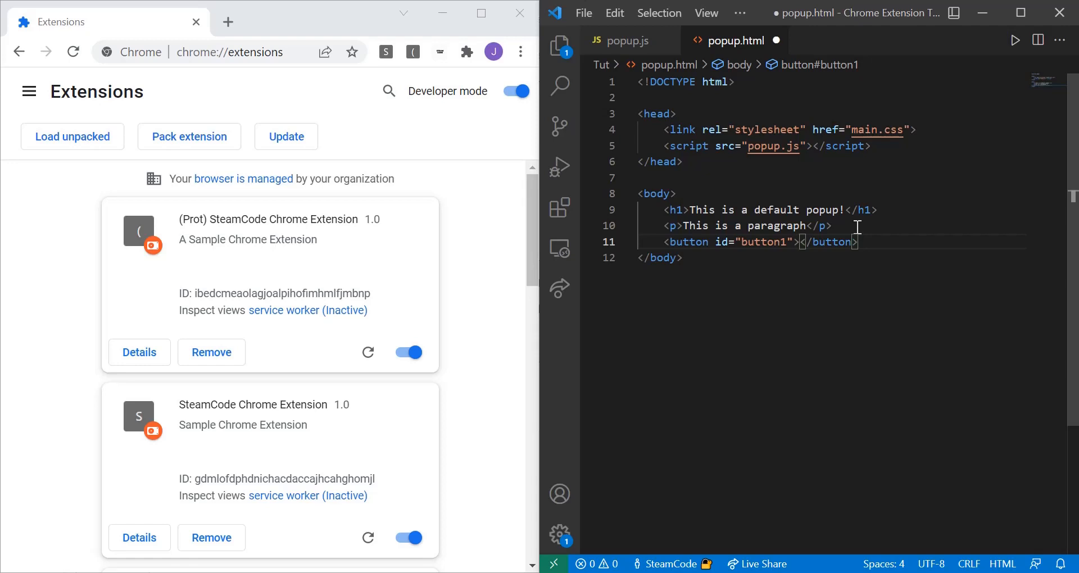
pyautogui.write('Click')
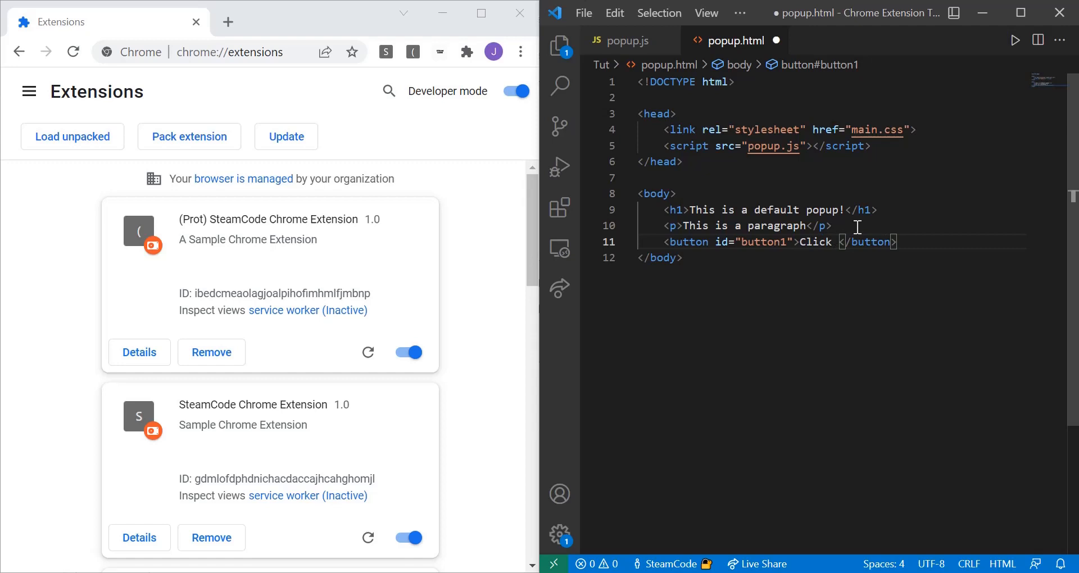
pyautogui.write('Me!')
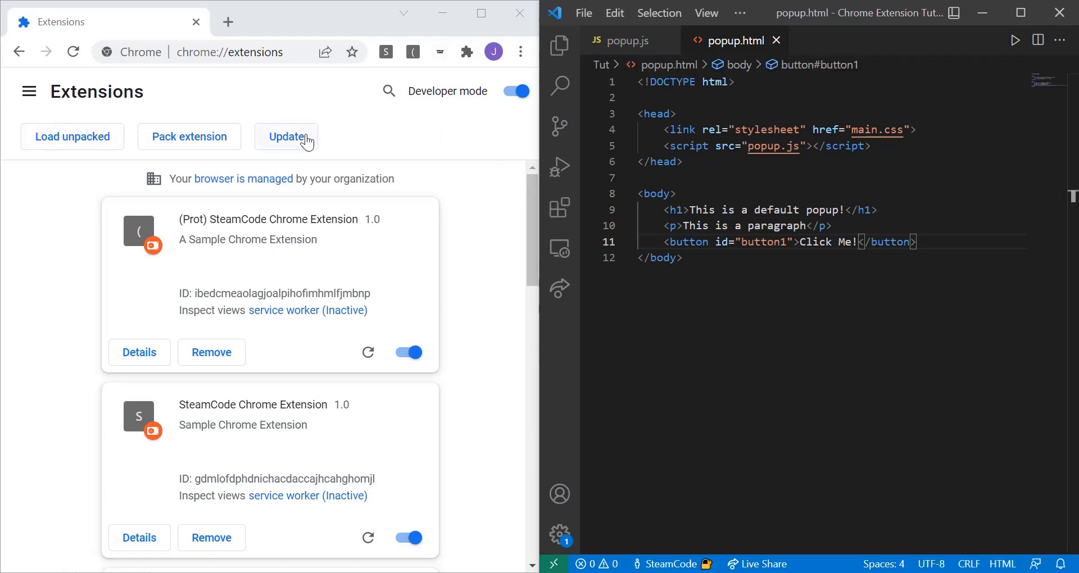
# - Reload the unpacked extensions and open the SteamCode popup to see the Click Me! button
pyautogui.click(285, 136)
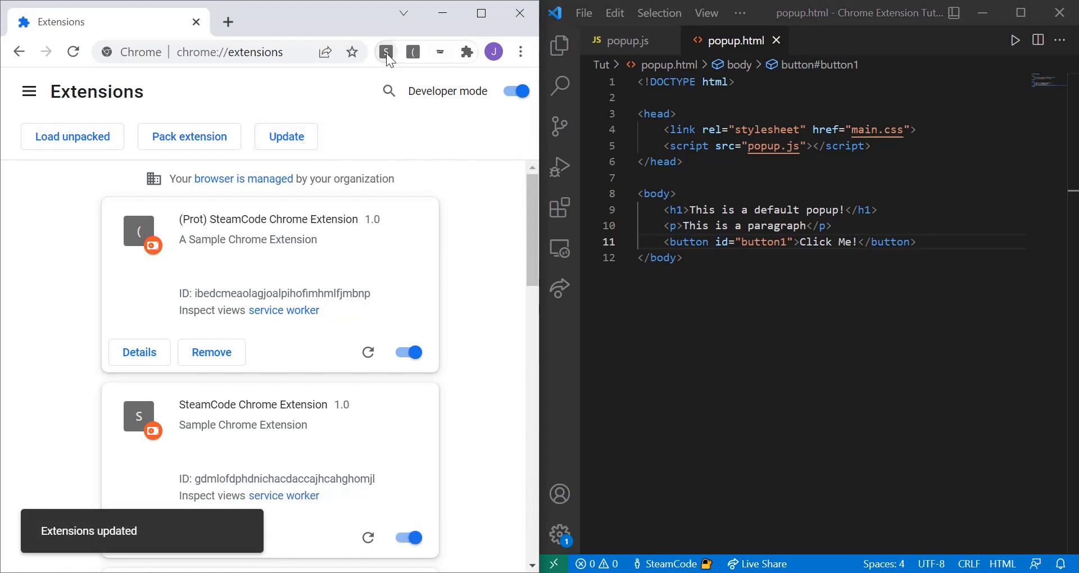
pyautogui.click(386, 52)
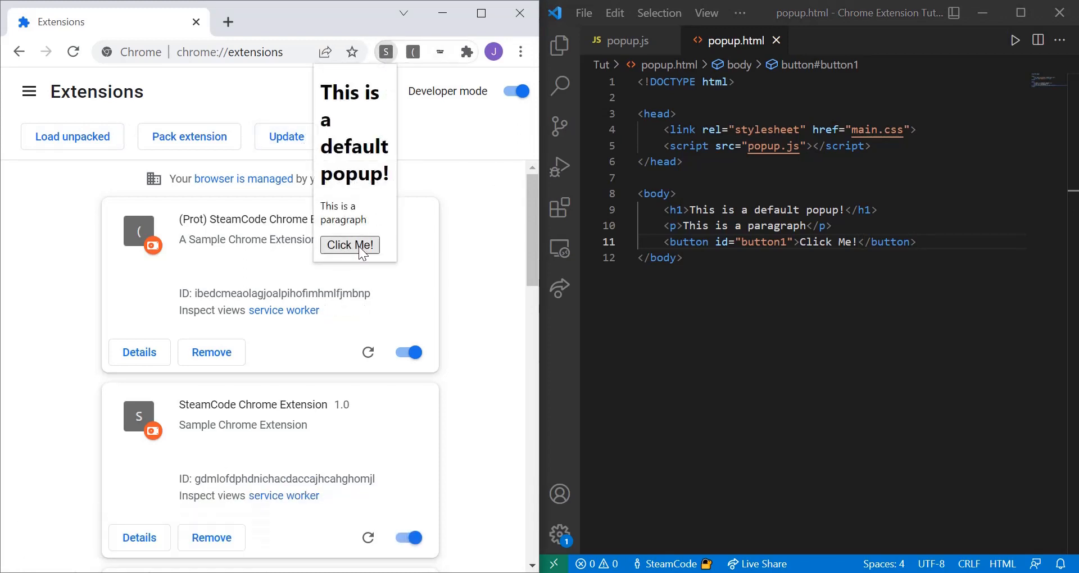
pyautogui.moveTo(370, 261)
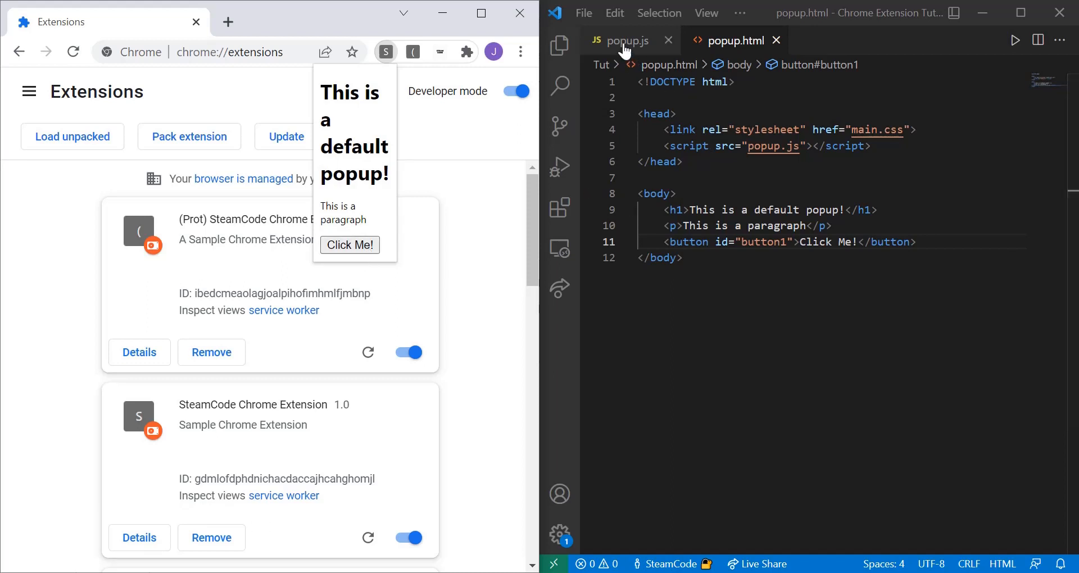
# - In popup.js, write a document.addEventListener("DOMContentLoaded", function) listener
pyautogui.click(625, 40)
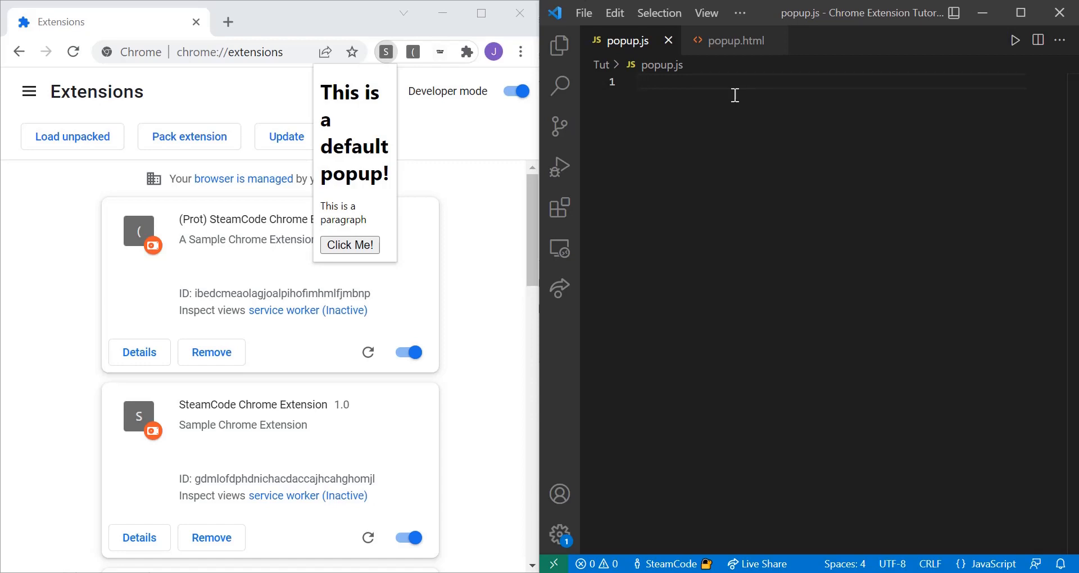
pyautogui.write('document')
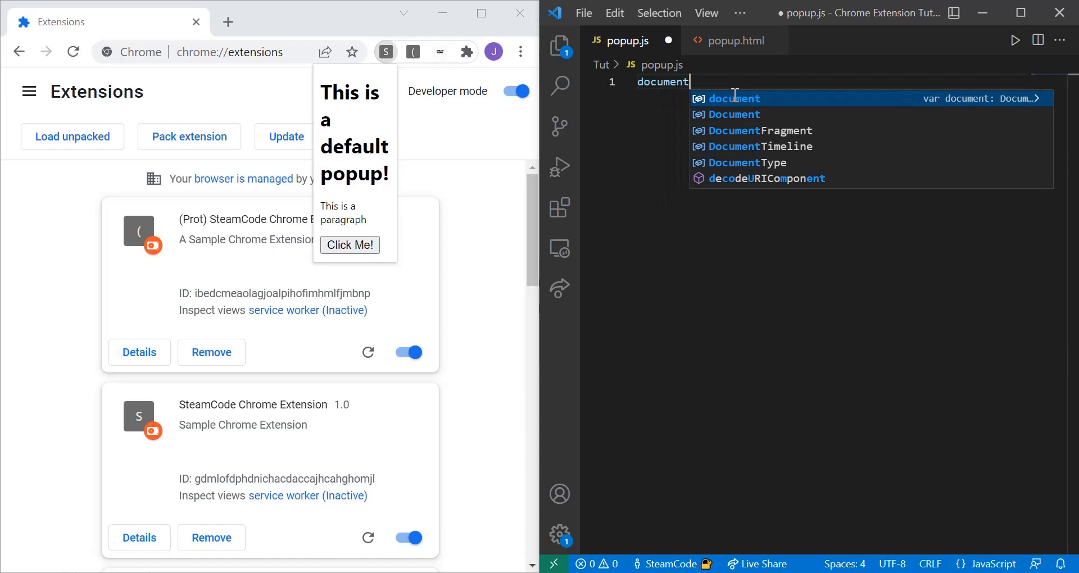
pyautogui.write('.addEventListener("')
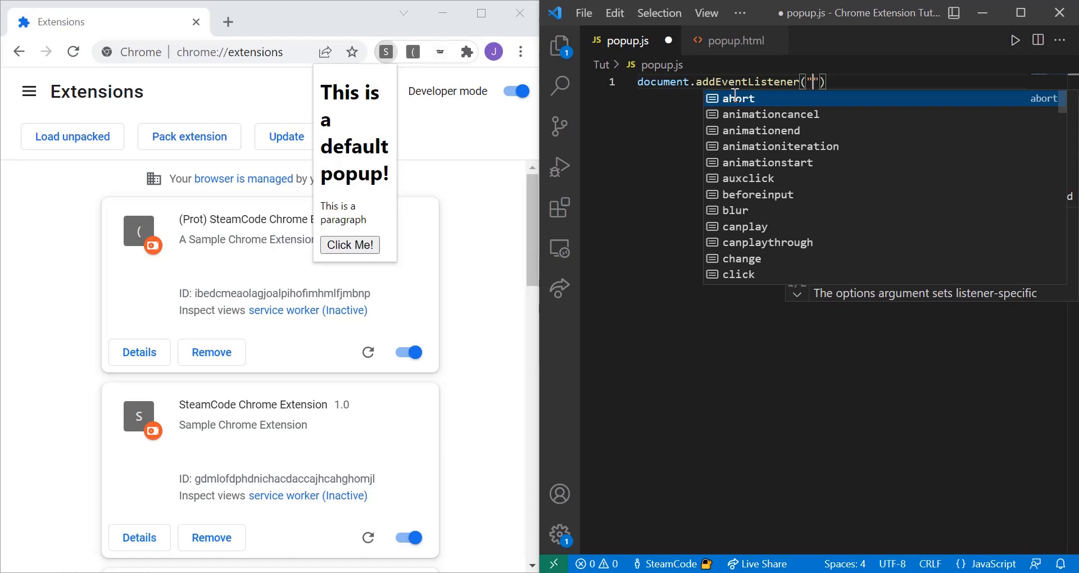
pyautogui.write('DOMContentLoaded')
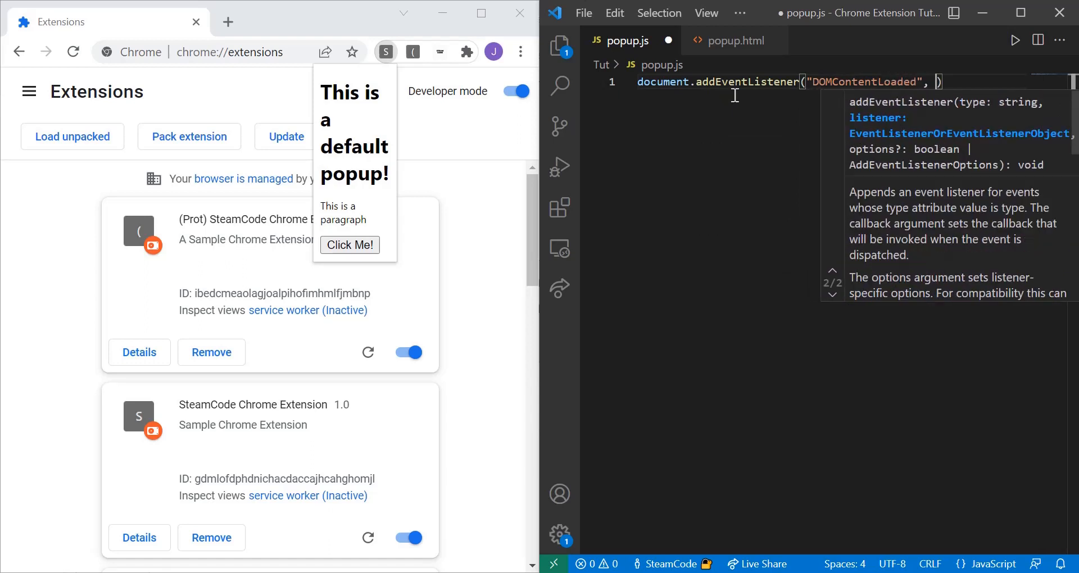
pyautogui.write('functon(')
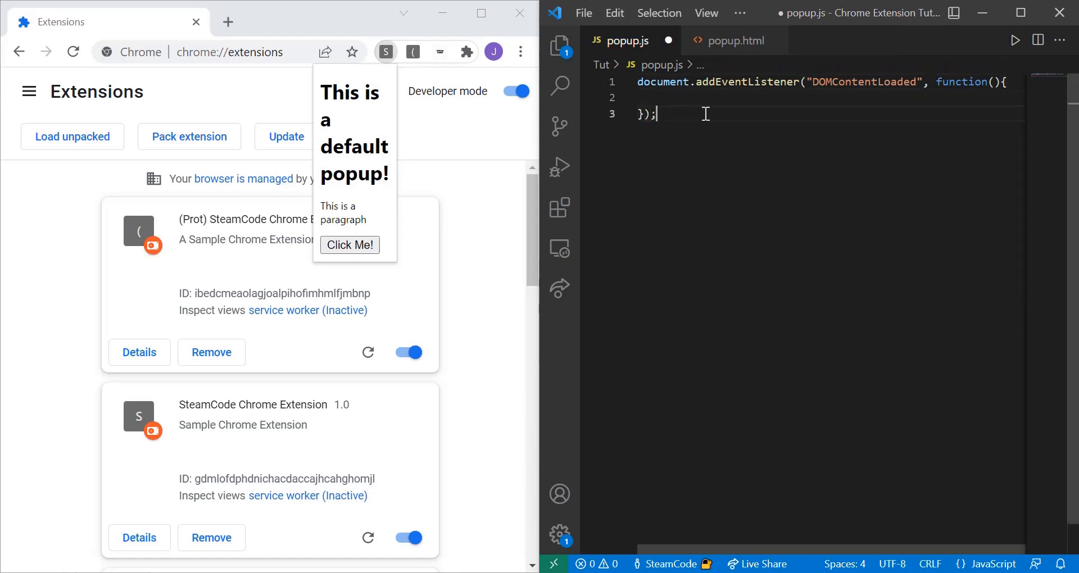
# - Inside the listener's function body, add alert("The content has been loaded")
pyautogui.click(662, 97)
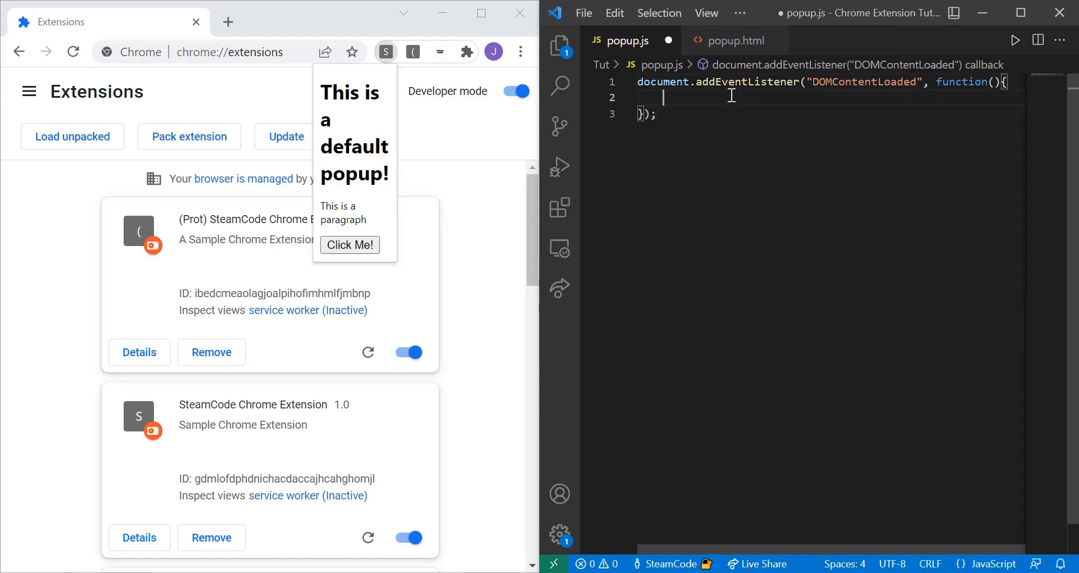
pyautogui.write('alert')
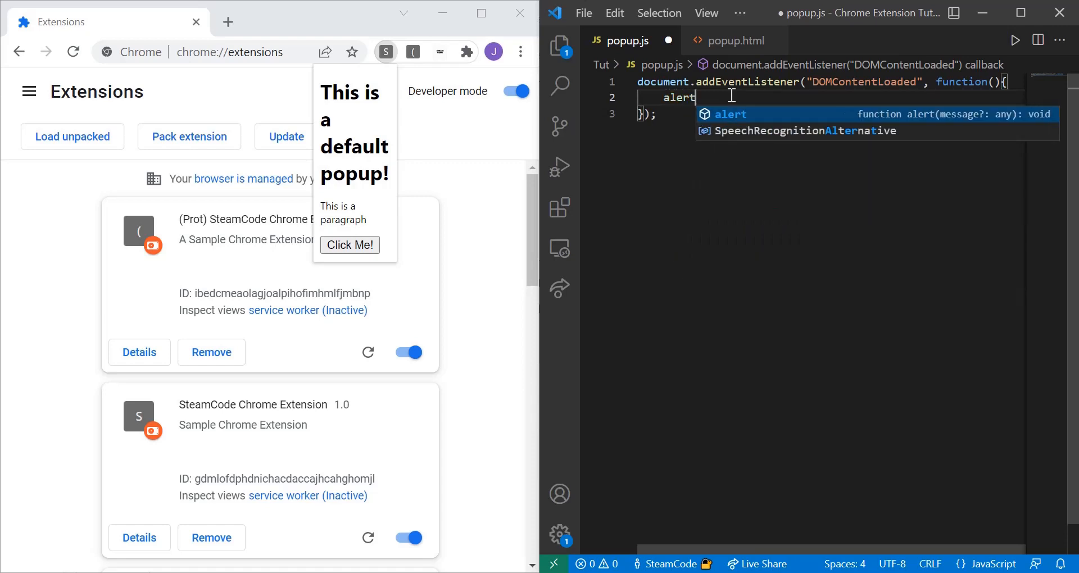
pyautogui.write('("H"')
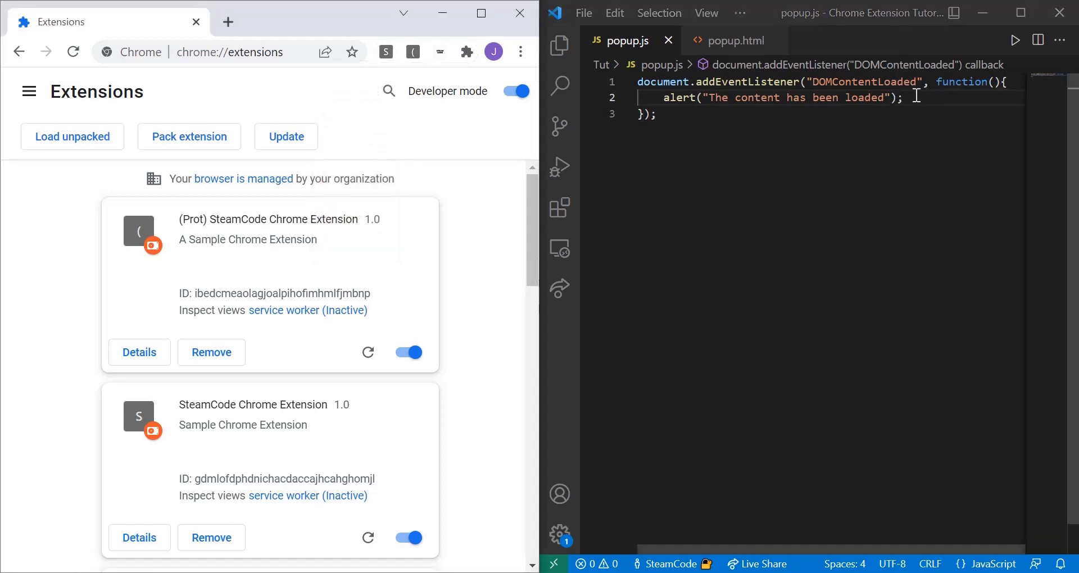
pyautogui.moveTo(531, 205)
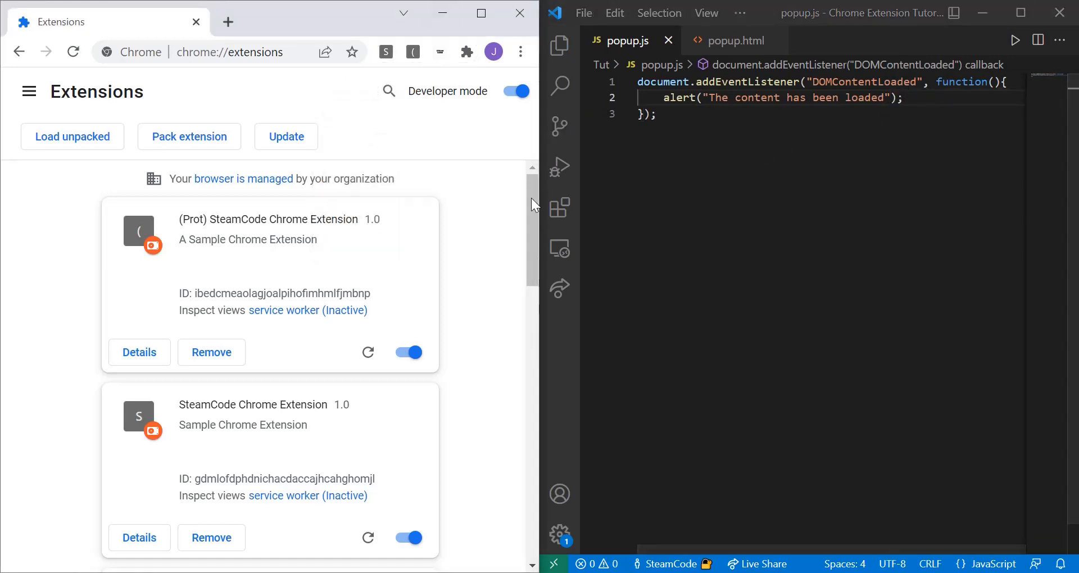
pyautogui.moveTo(913, 229)
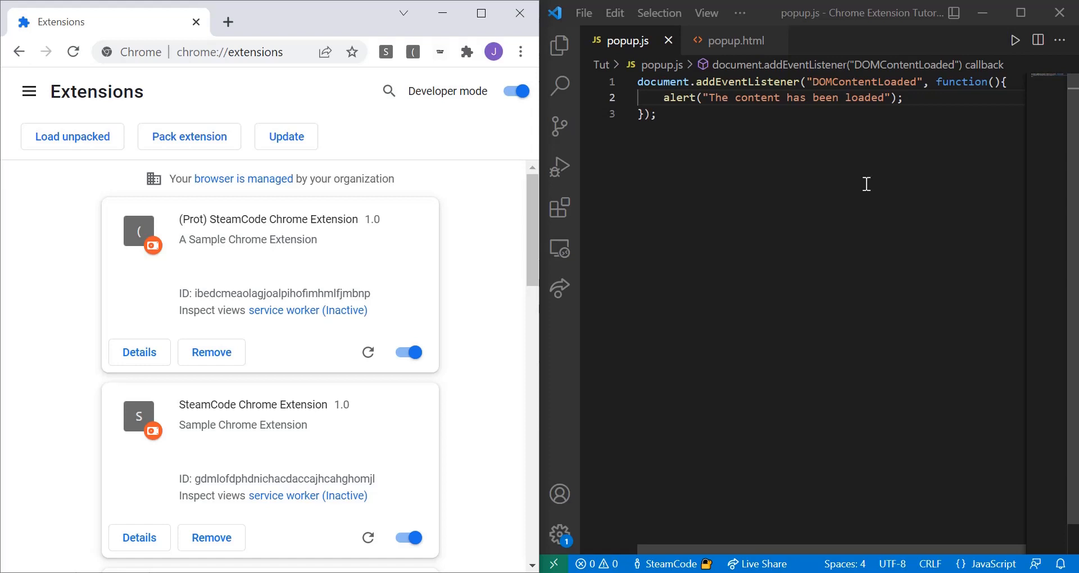
pyautogui.moveTo(766, 81)
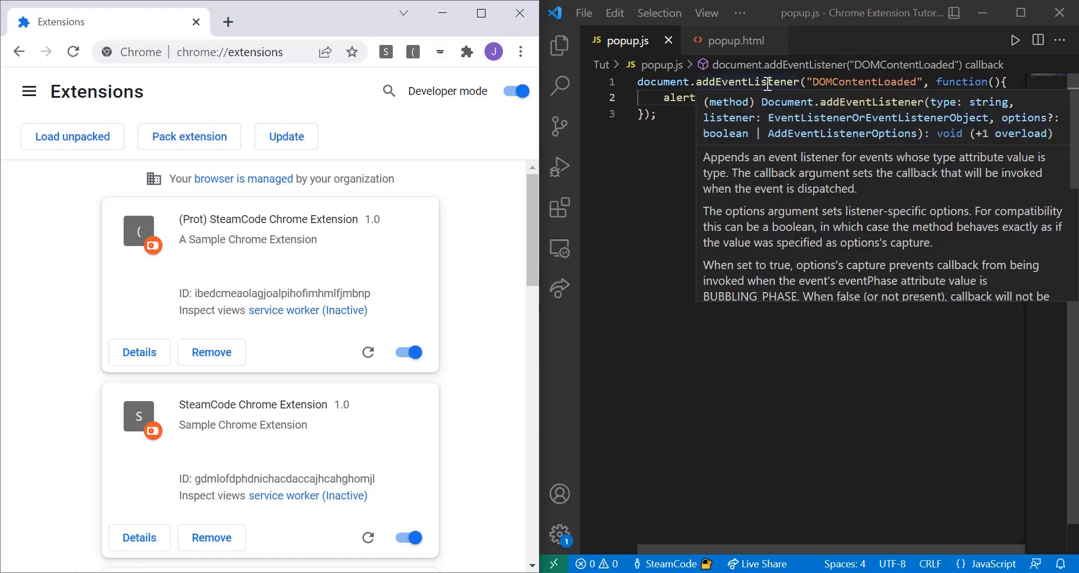
pyautogui.write('"The content has been loaded");')
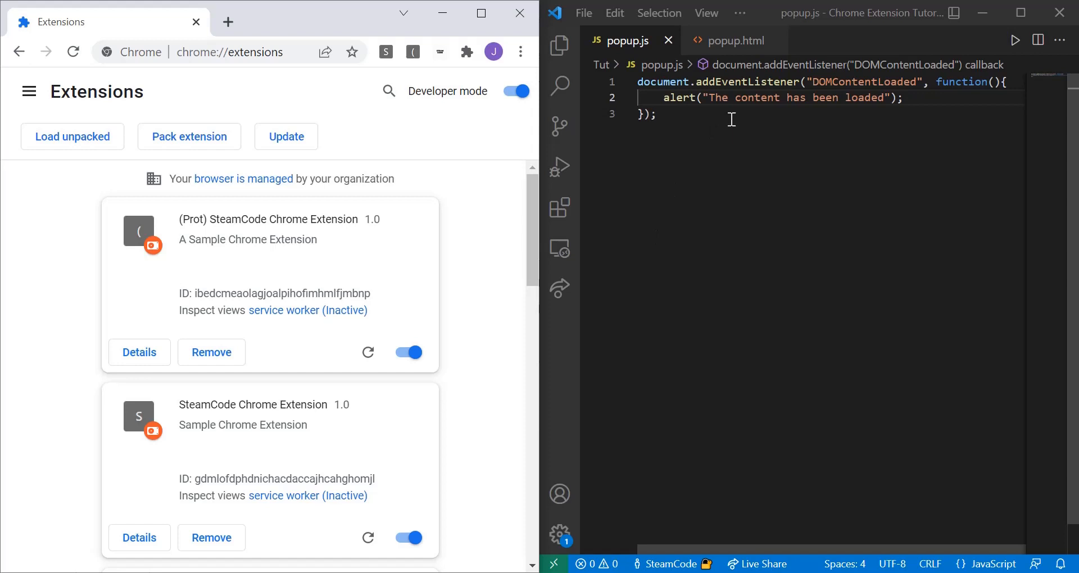
# - Reload the extensions, open the SteamCode popup, and dismiss the 'The content has been loaded' alert
pyautogui.click(285, 136)
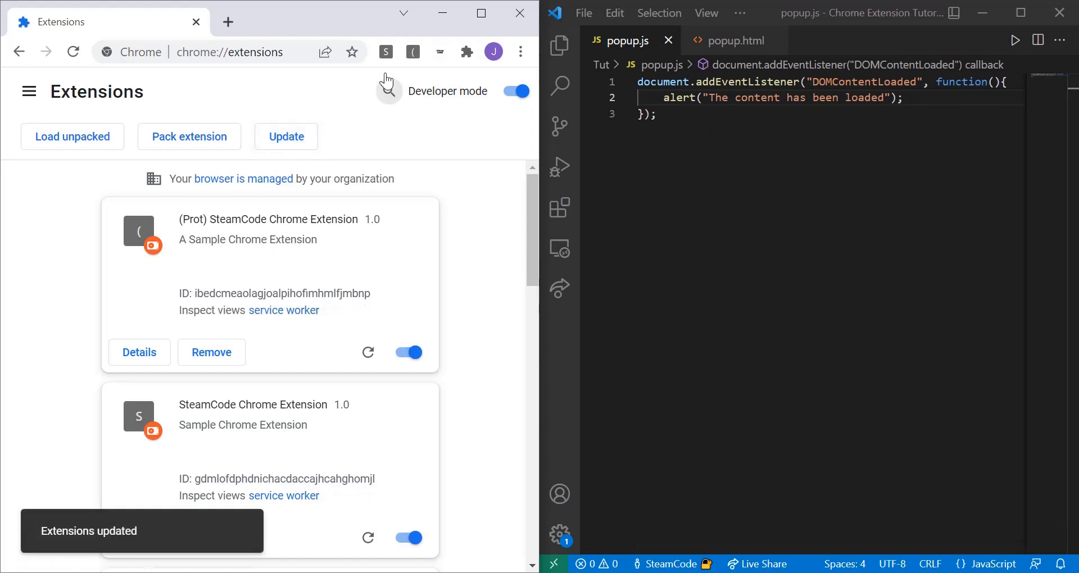
pyautogui.click(386, 51)
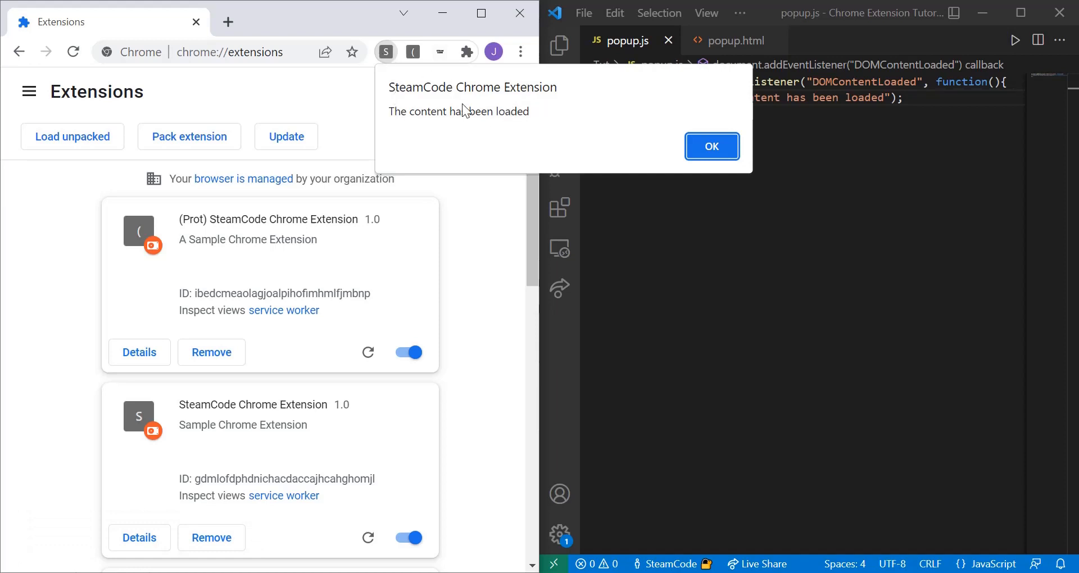
pyautogui.click(711, 146)
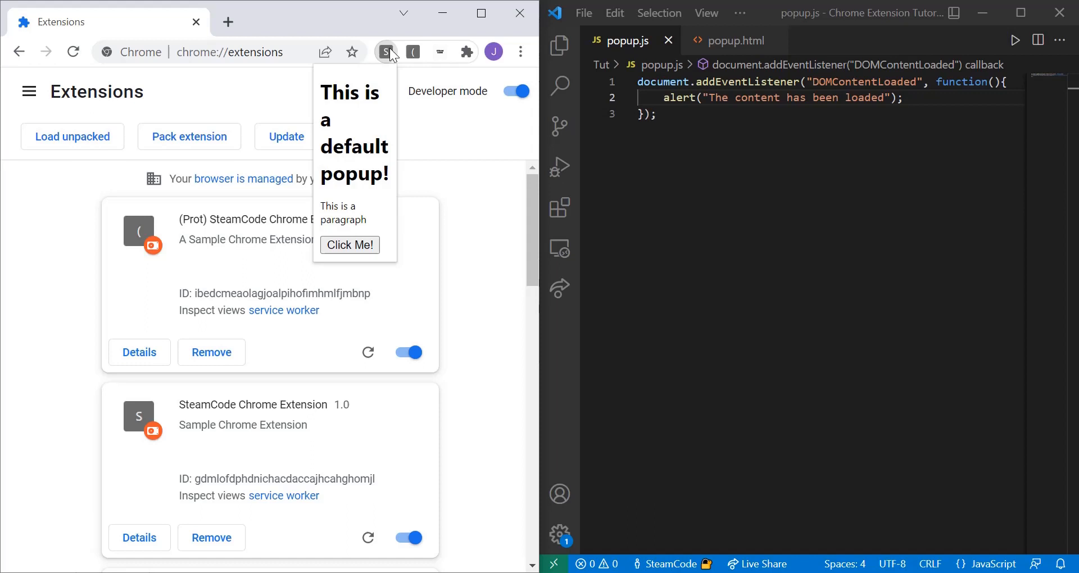
pyautogui.moveTo(548, 215)
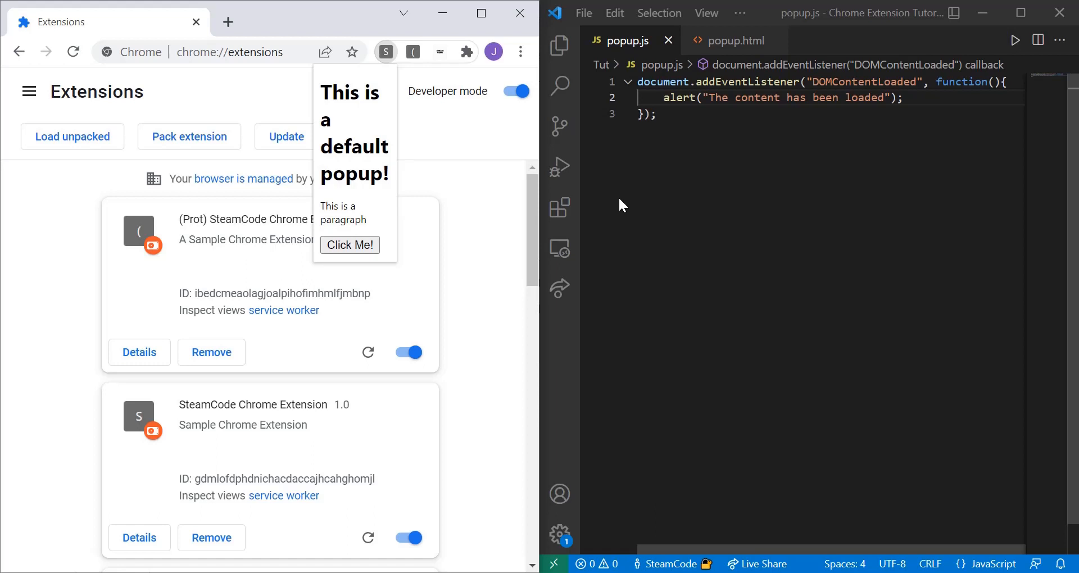
pyautogui.moveTo(661, 193)
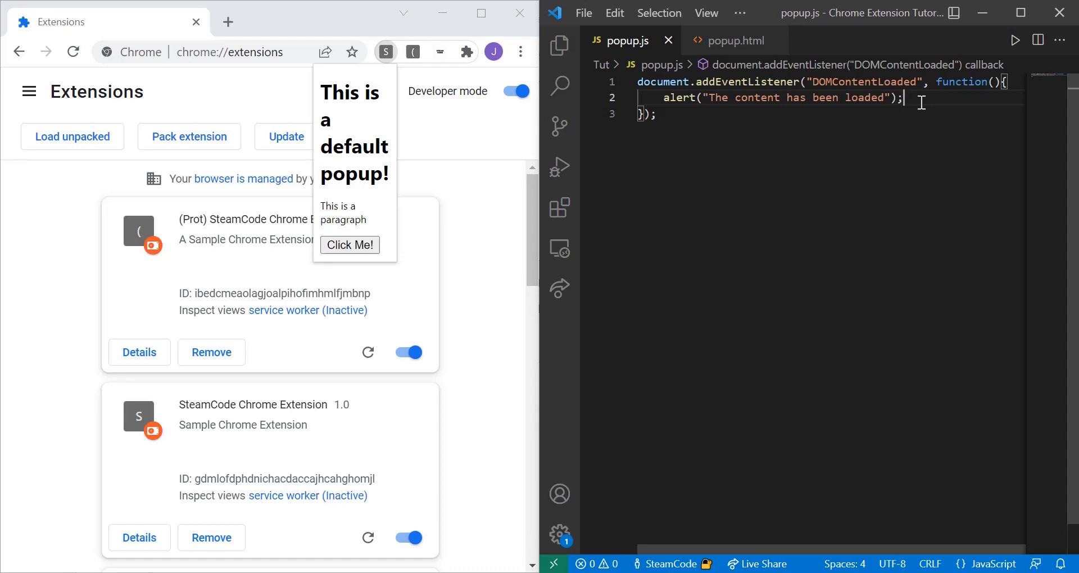
# - Replace the alert line with document.getElementById("button1").addEventListener
pyautogui.tripleClick(777, 98)
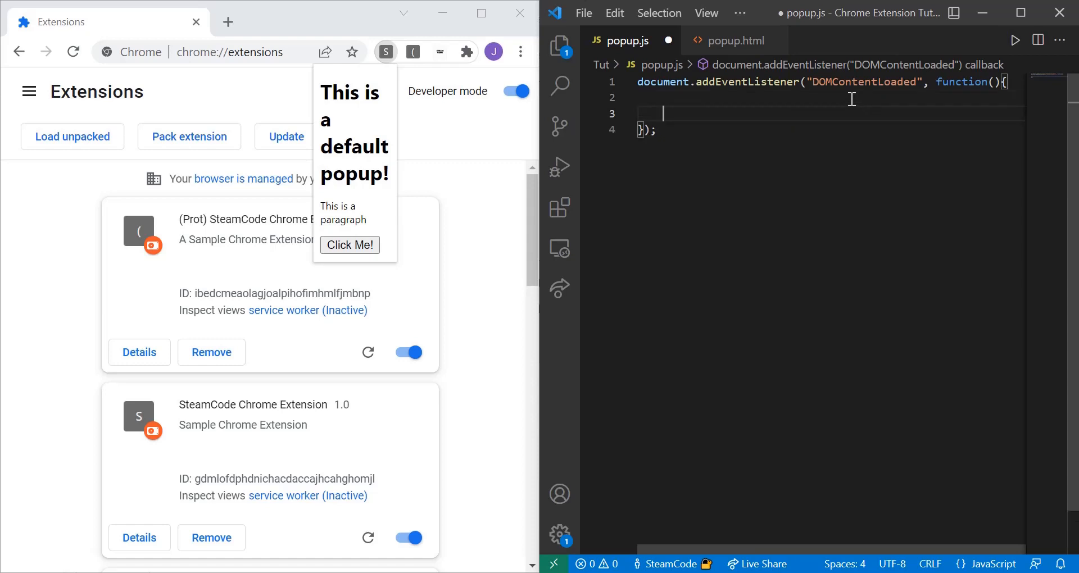
pyautogui.write('focu')
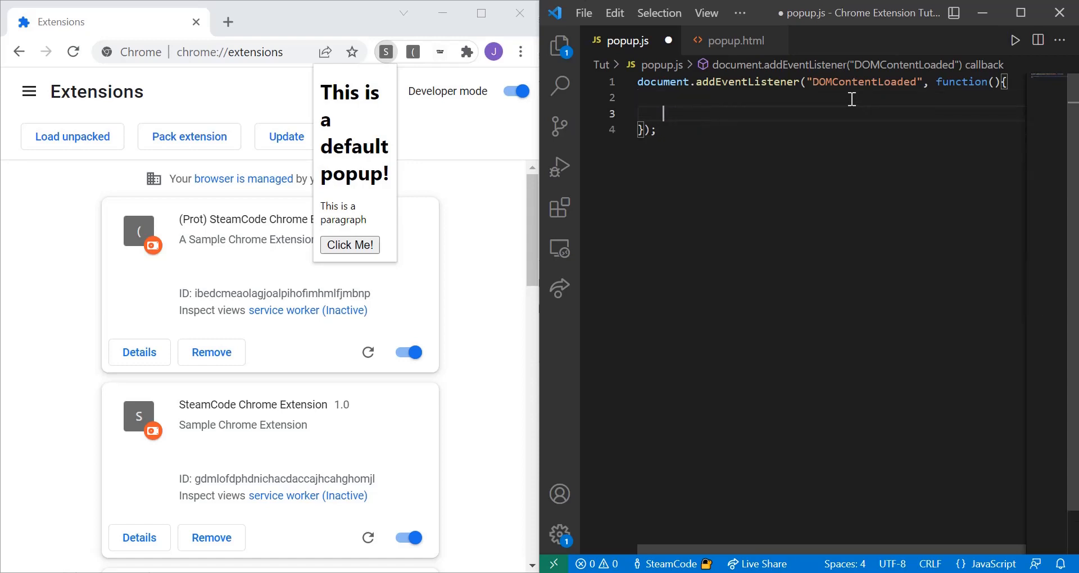
pyautogui.write('document.')
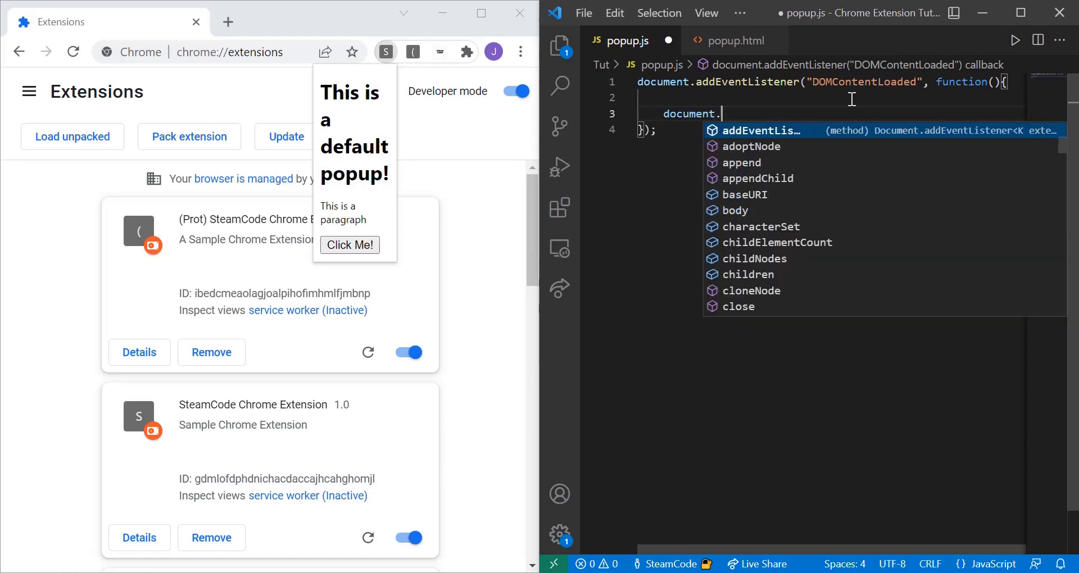
pyautogui.write('getElementById')
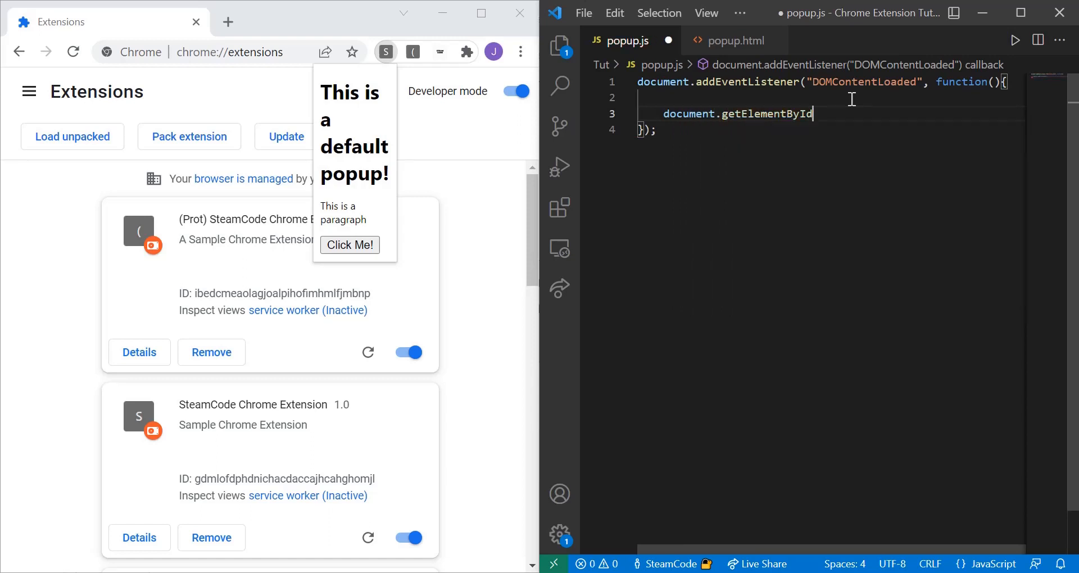
pyautogui.write('("')
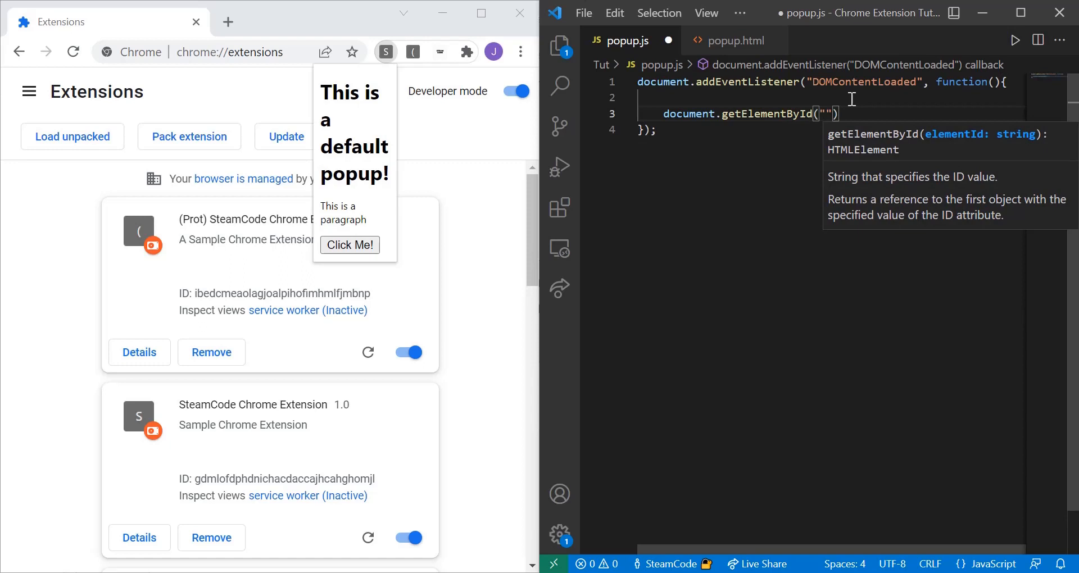
pyautogui.write('button1')
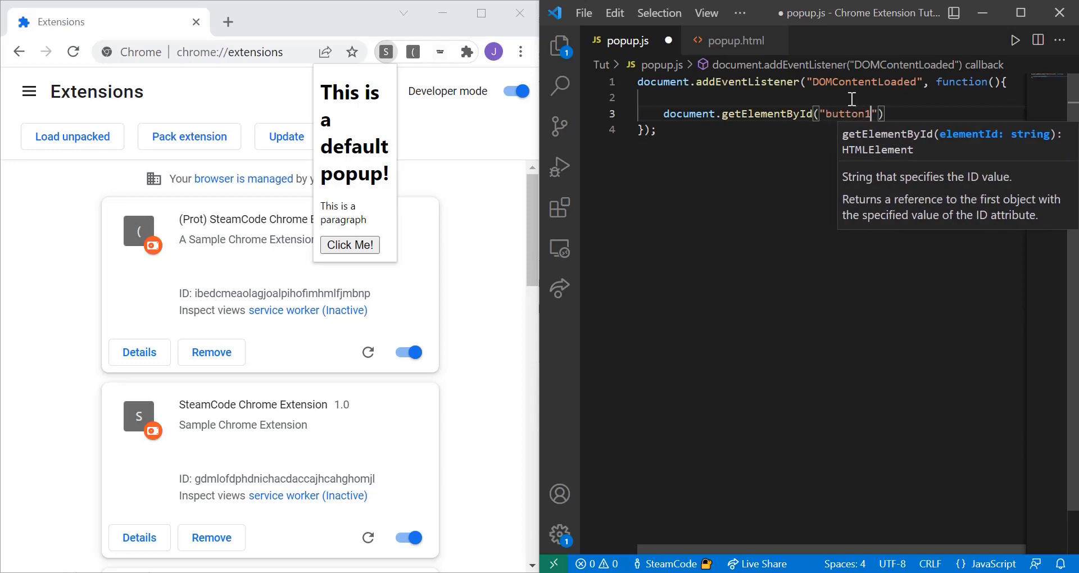
pyautogui.write('.')
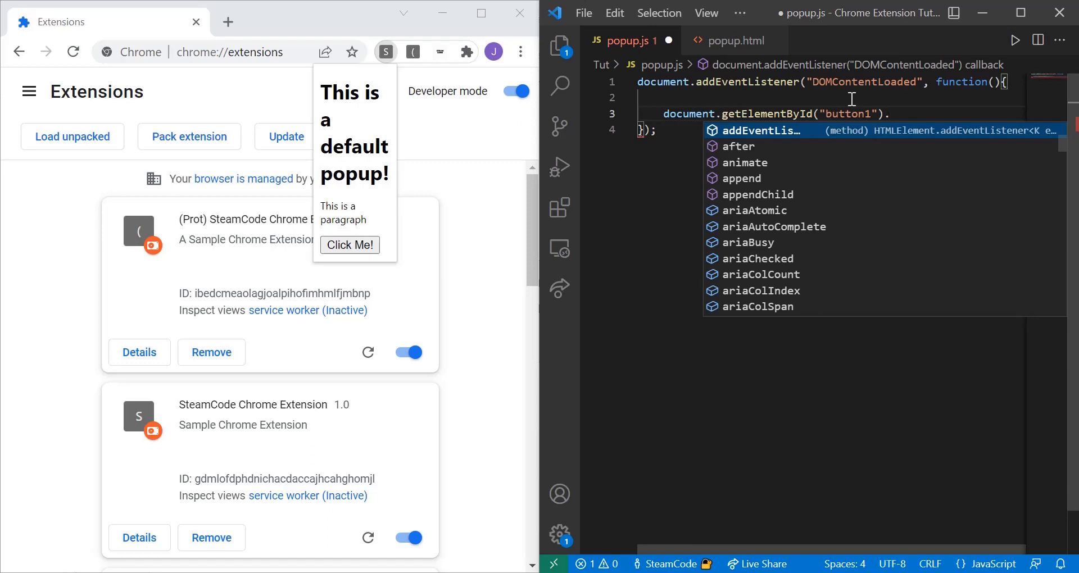
pyautogui.write('addEventListener(')
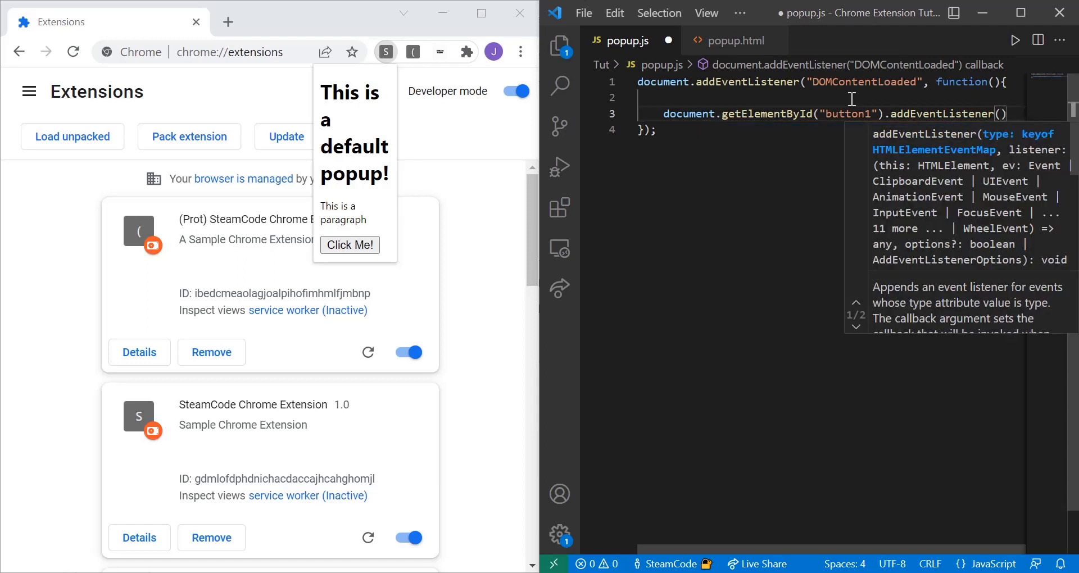
# - Complete the click handler so it alerts 'The button has been clicked on'
pyautogui.write('""')
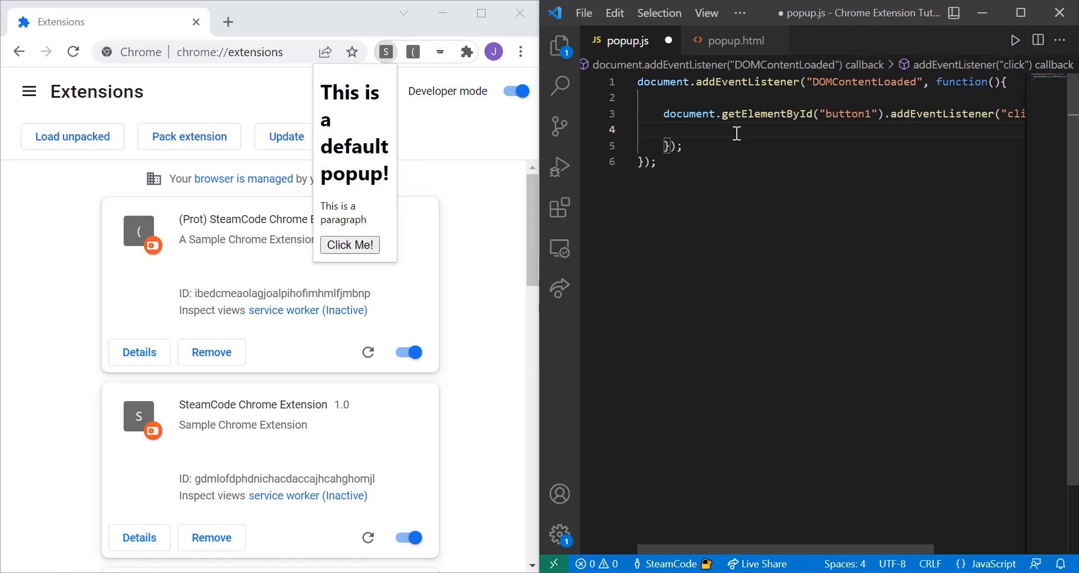
pyautogui.write('alert(""')
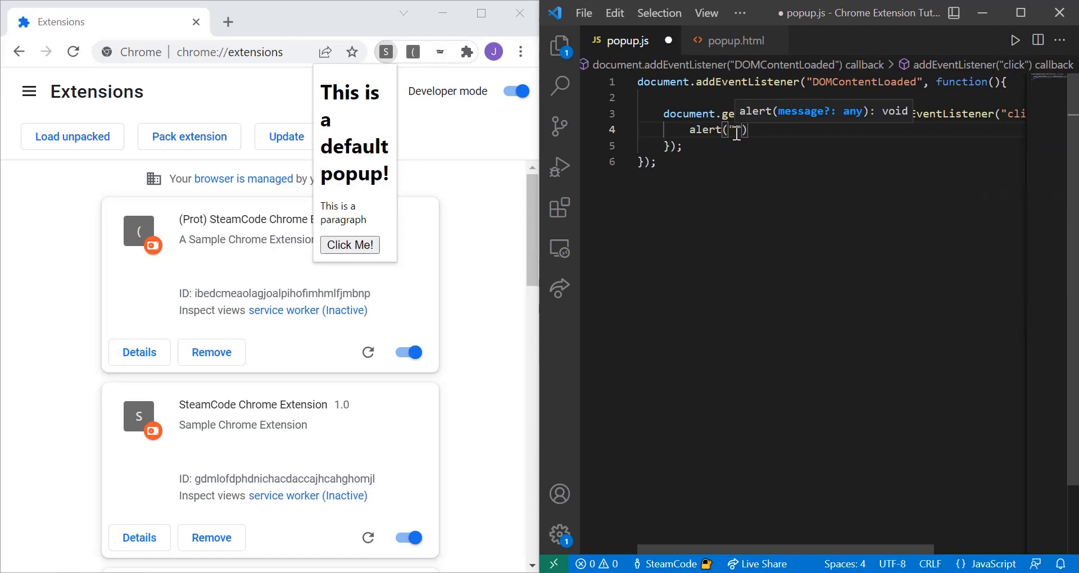
pyautogui.write('The button has been c')
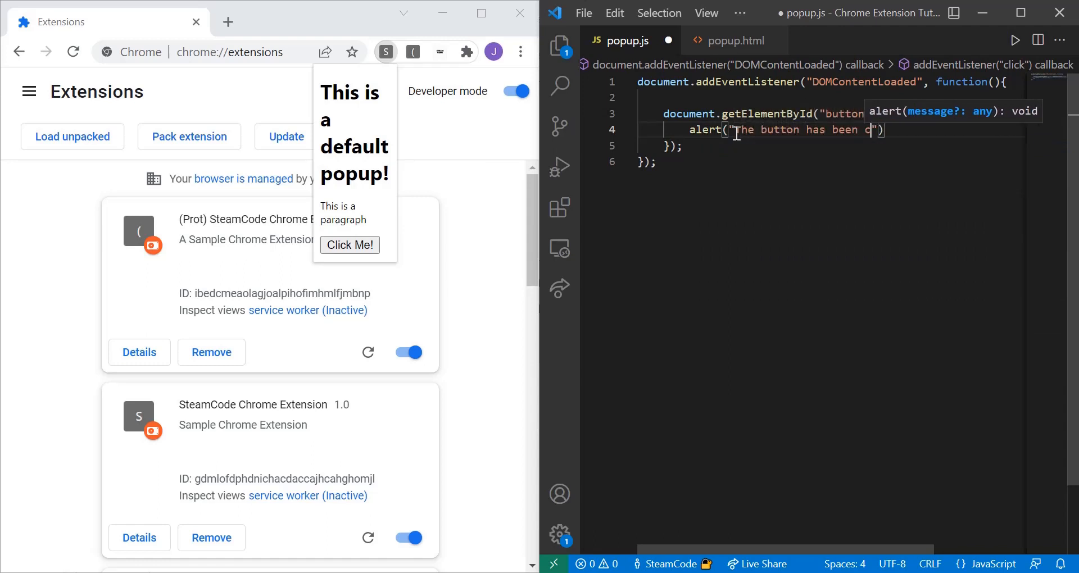
pyautogui.write('ons')
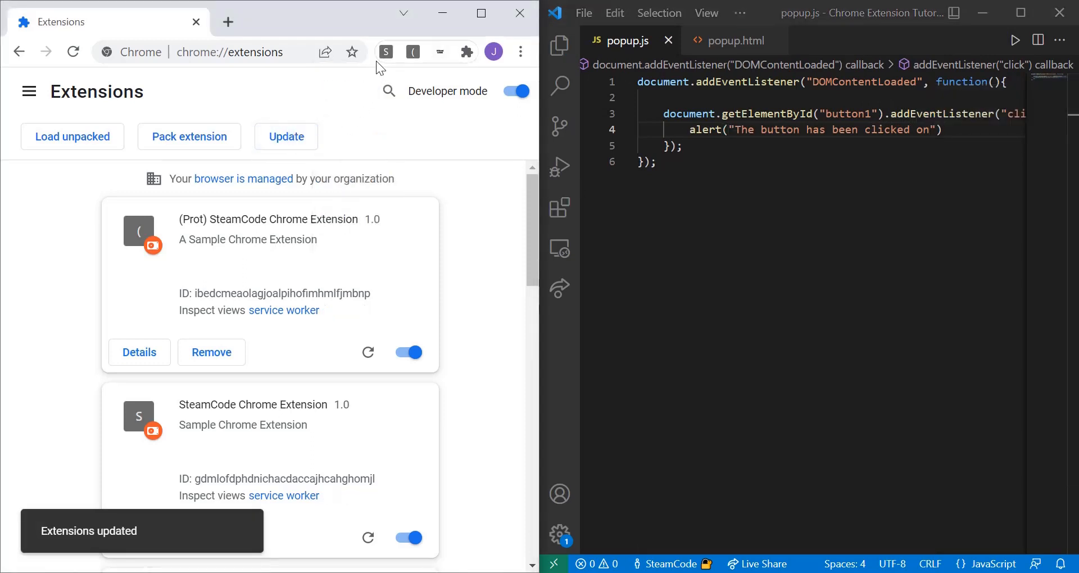
# - Open the popup, click Click Me!, and dismiss the 'The button has been clicked on' alert
pyautogui.click(385, 52)
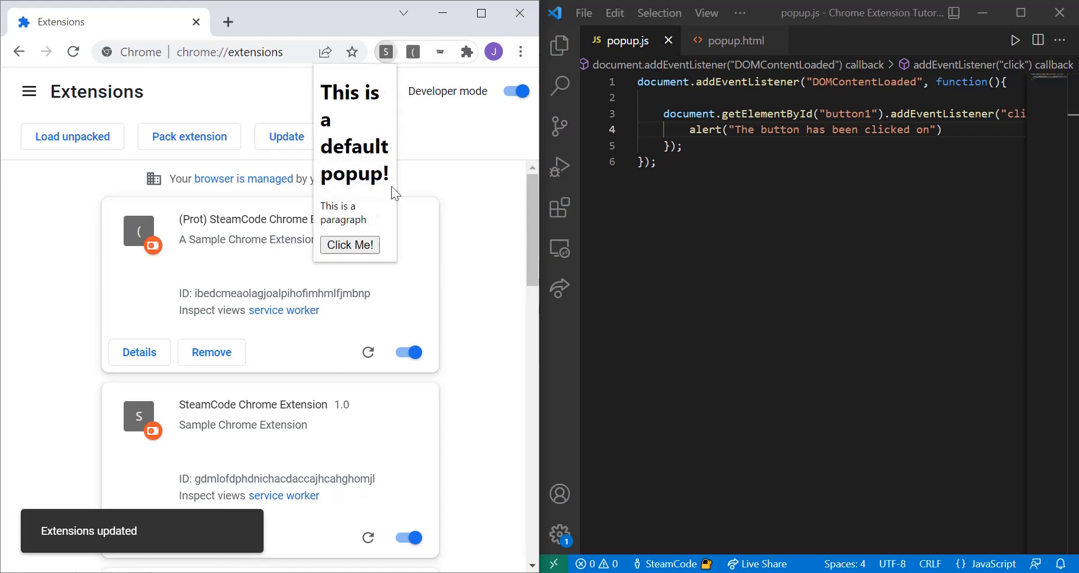
pyautogui.click(349, 245)
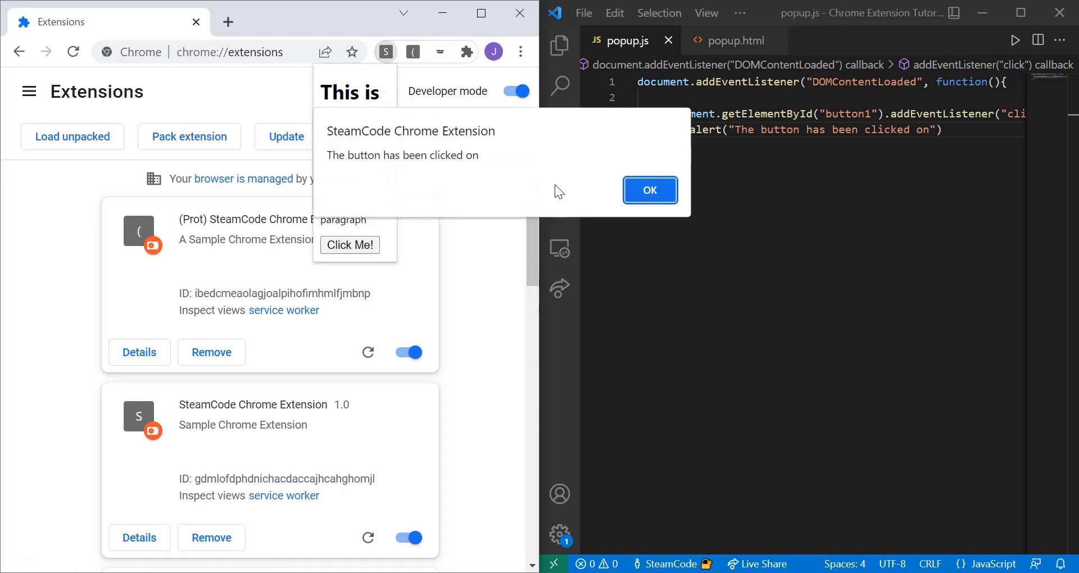
pyautogui.moveTo(502, 150)
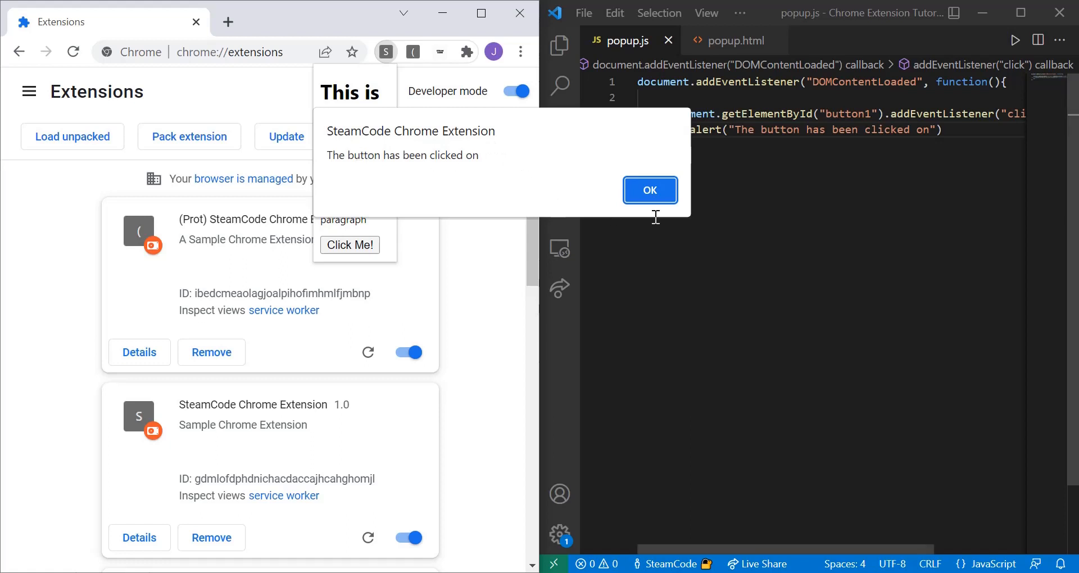
pyautogui.click(648, 190)
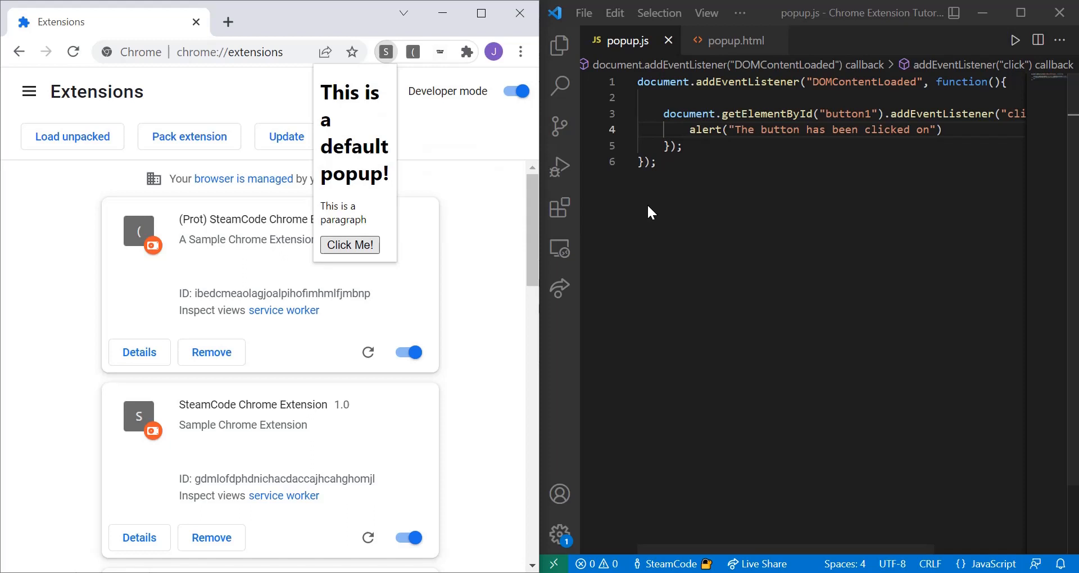
pyautogui.moveTo(469, 195)
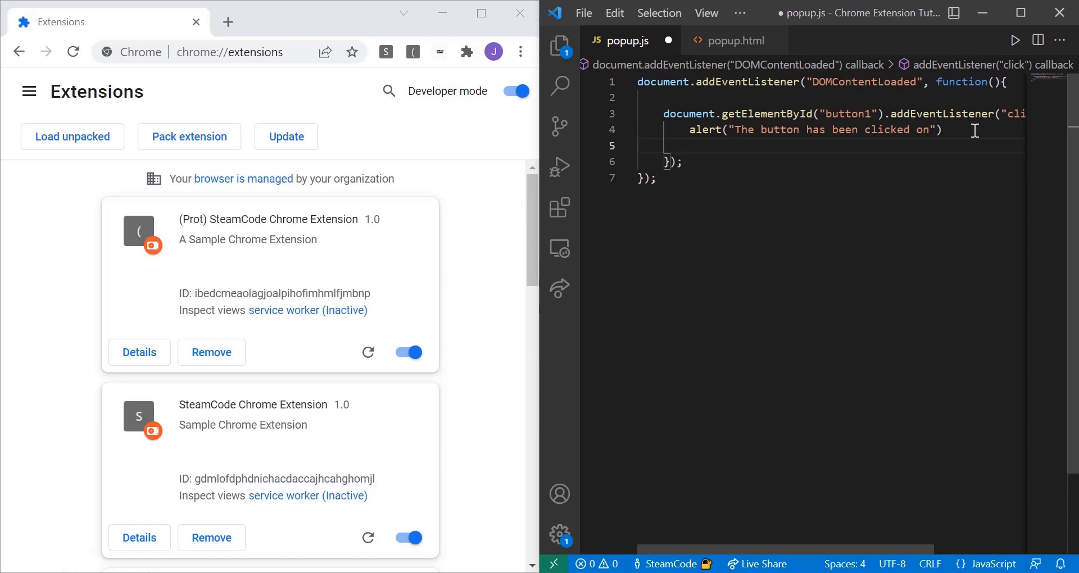
# - In the click handler, add var body = document.getElementsByTagName("body")[0].style.backgroundColor = "aqua"
pyautogui.write('var')
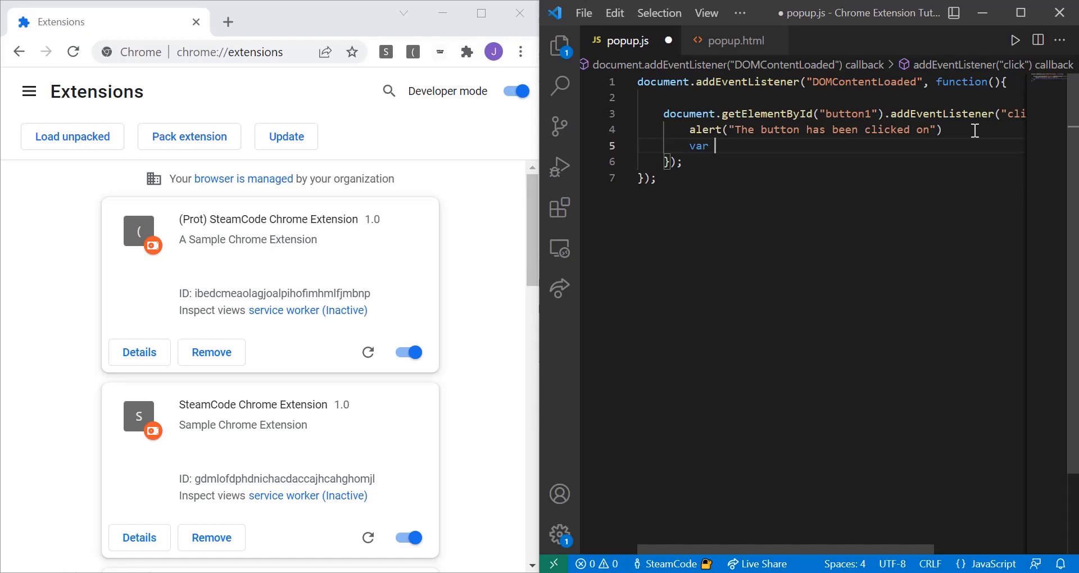
pyautogui.write('body')
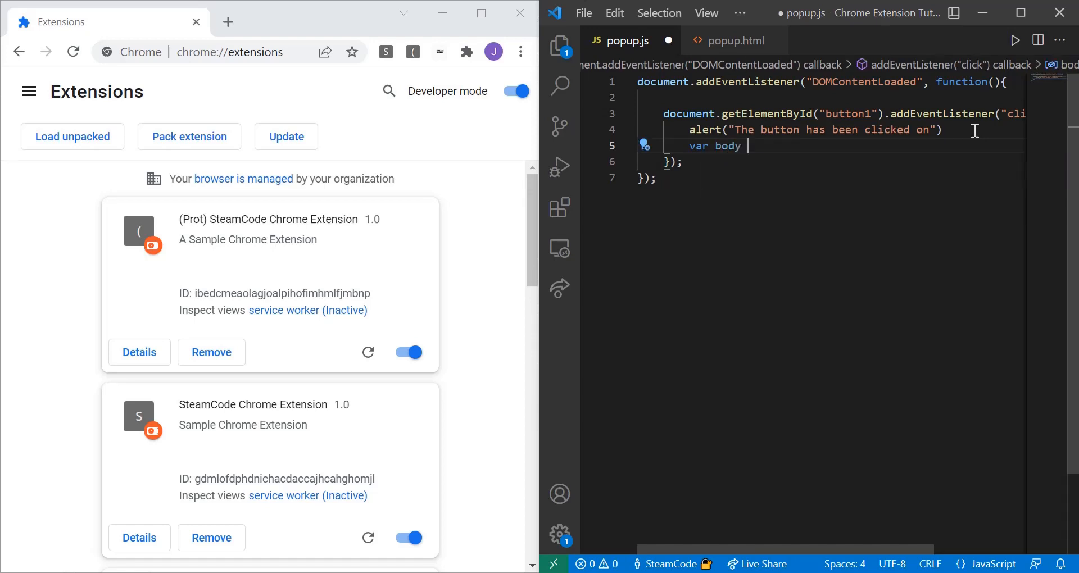
pyautogui.write('= document.get')
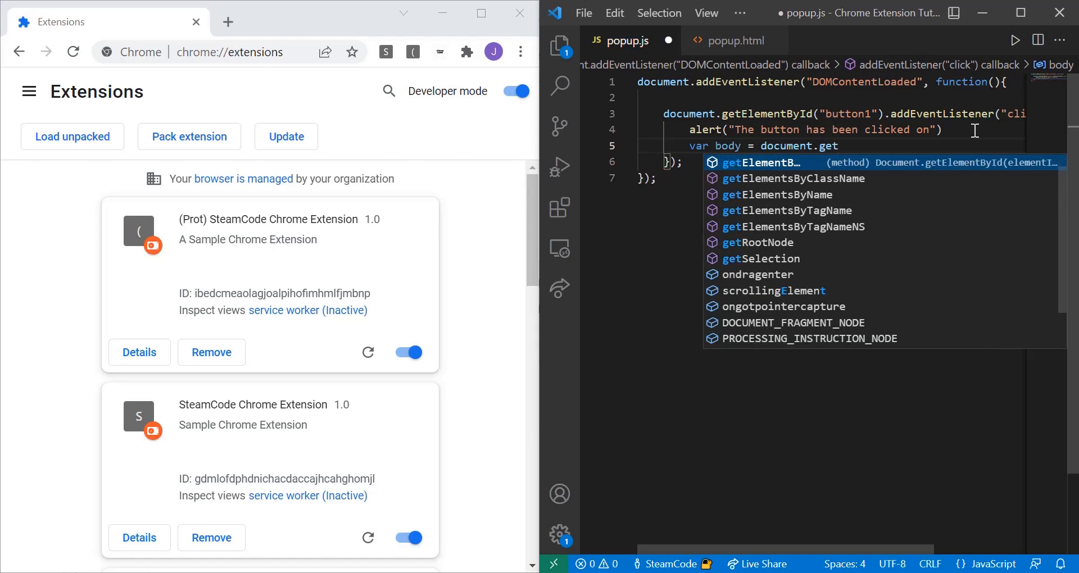
pyautogui.write('ElementsByT')
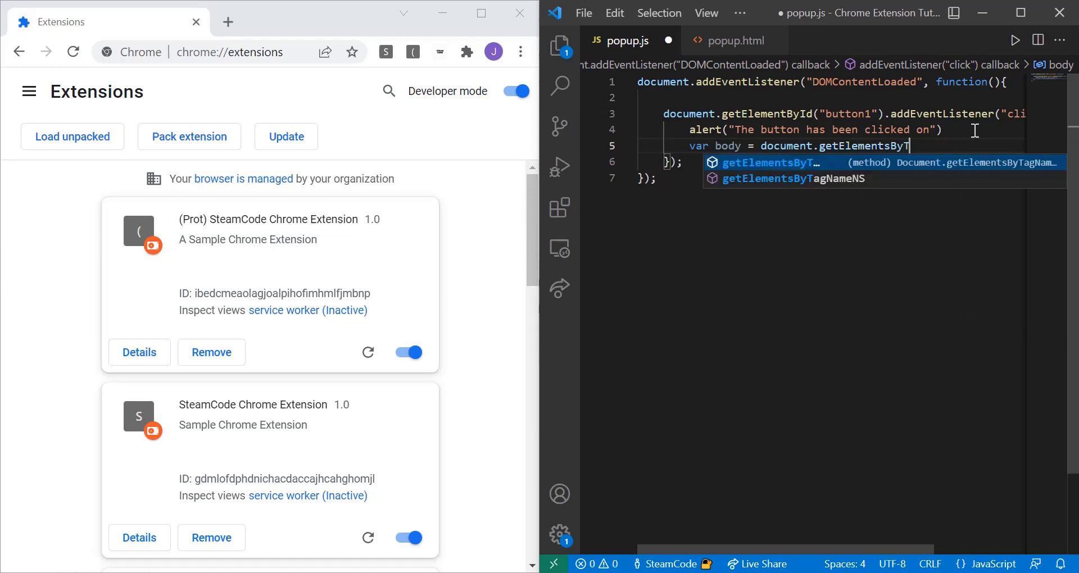
pyautogui.write('agName("')
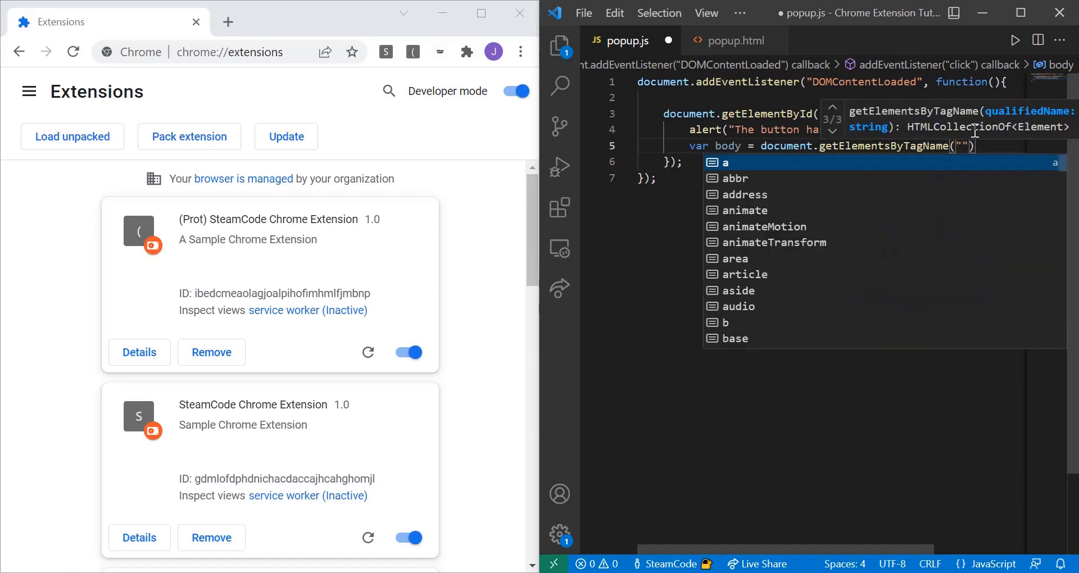
pyautogui.write('body')
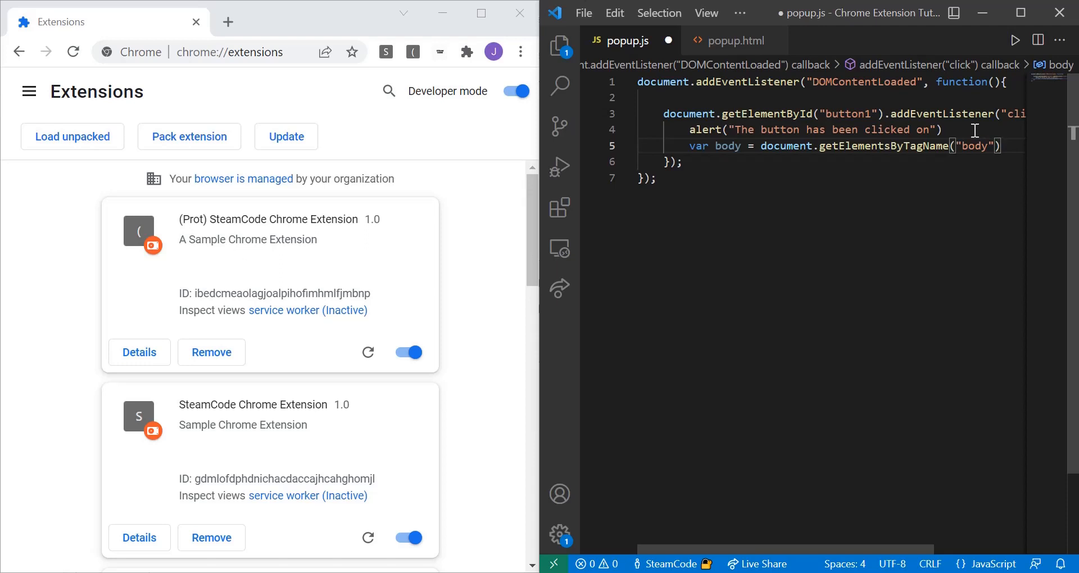
pyautogui.write('[0]')
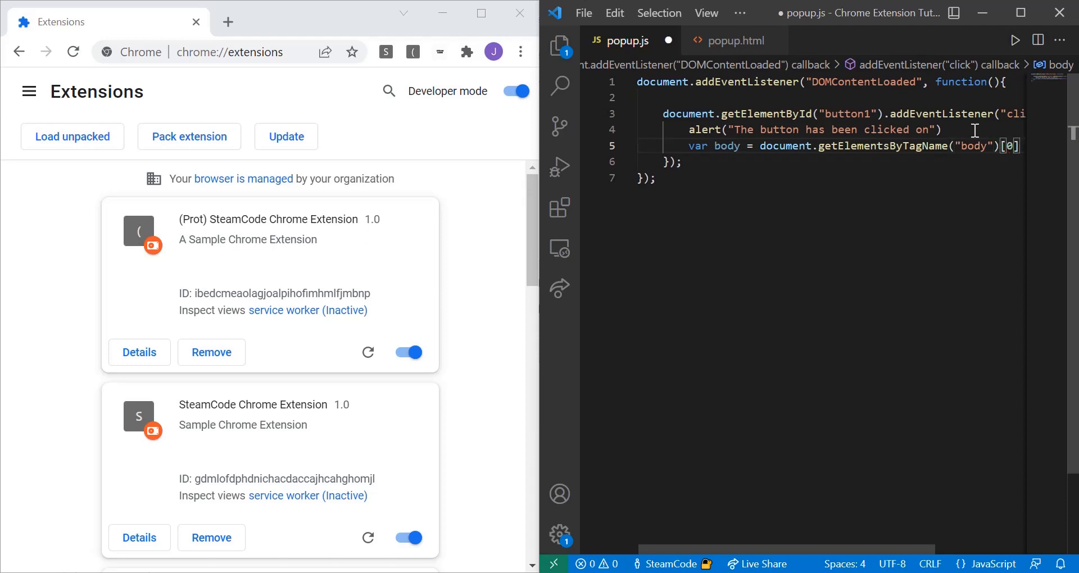
pyautogui.write('.')
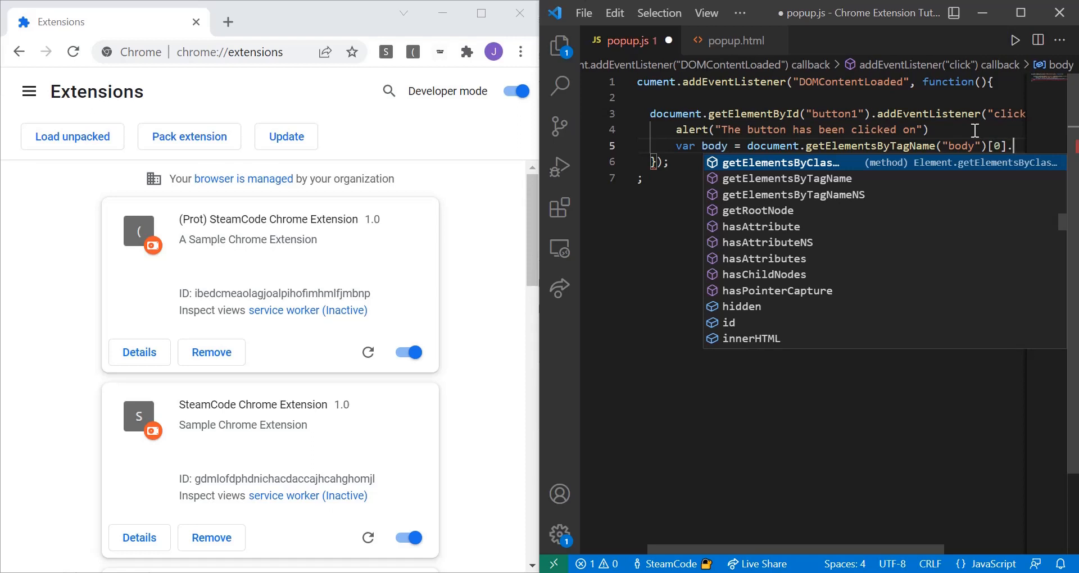
pyautogui.write('style>')
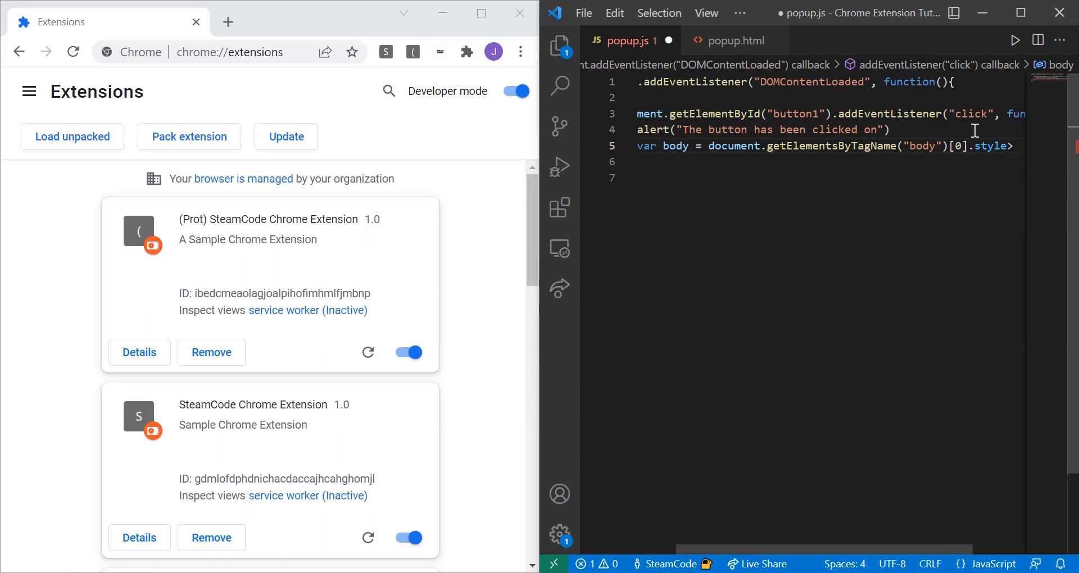
pyautogui.write('.')
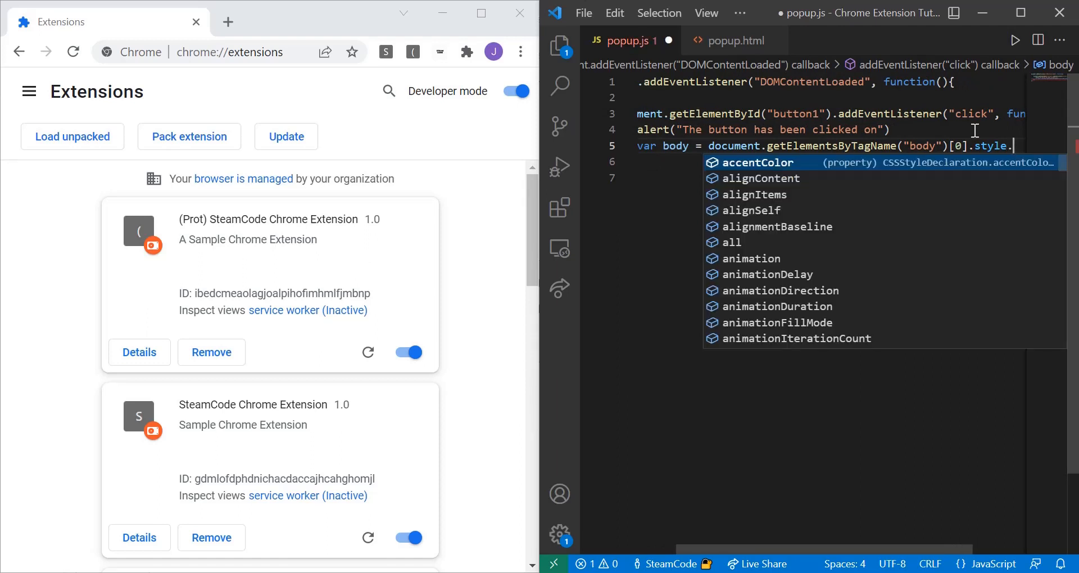
pyautogui.write('background')
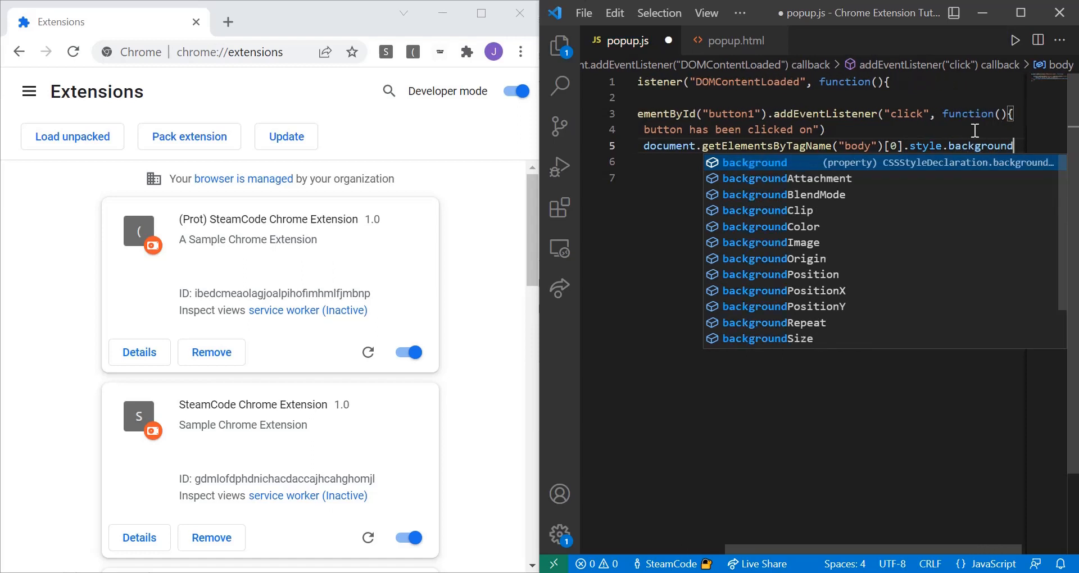
pyautogui.write('Color = "aqua";')
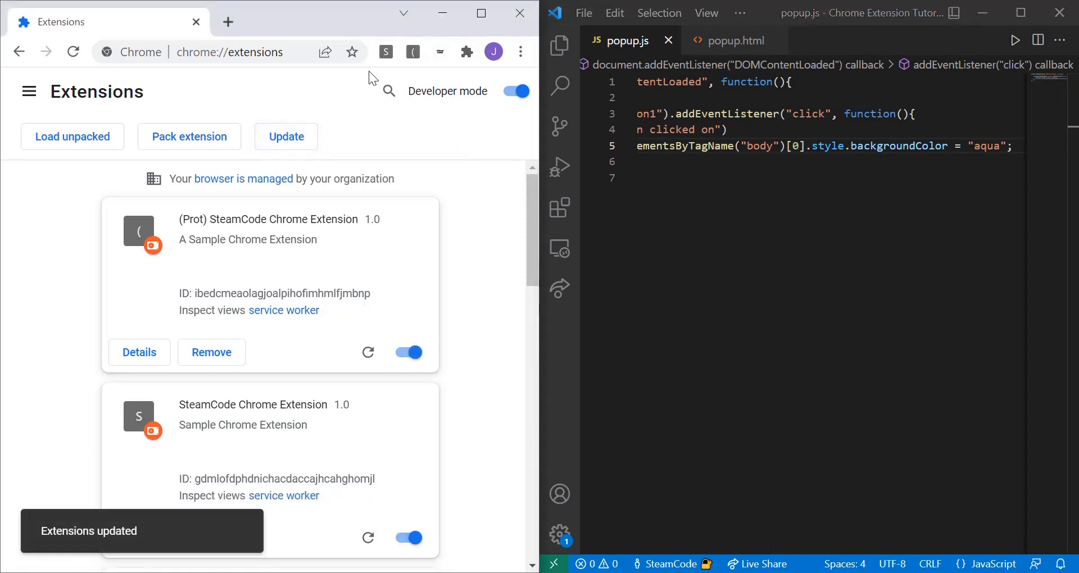
# - Open the popup, click Click Me!, and dismiss the alert so the background turns aqua
pyautogui.click(386, 52)
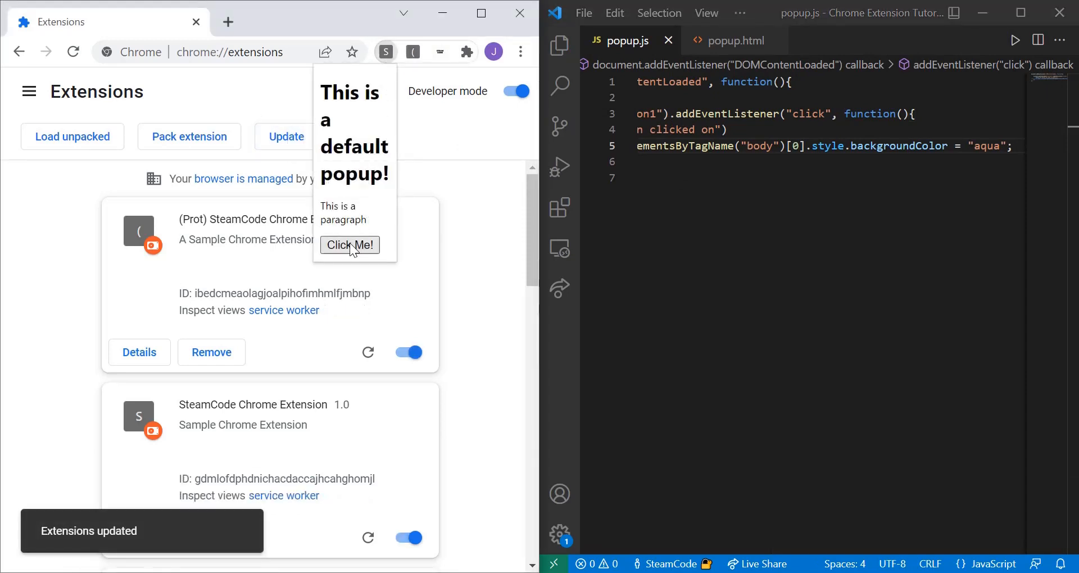
pyautogui.click(349, 245)
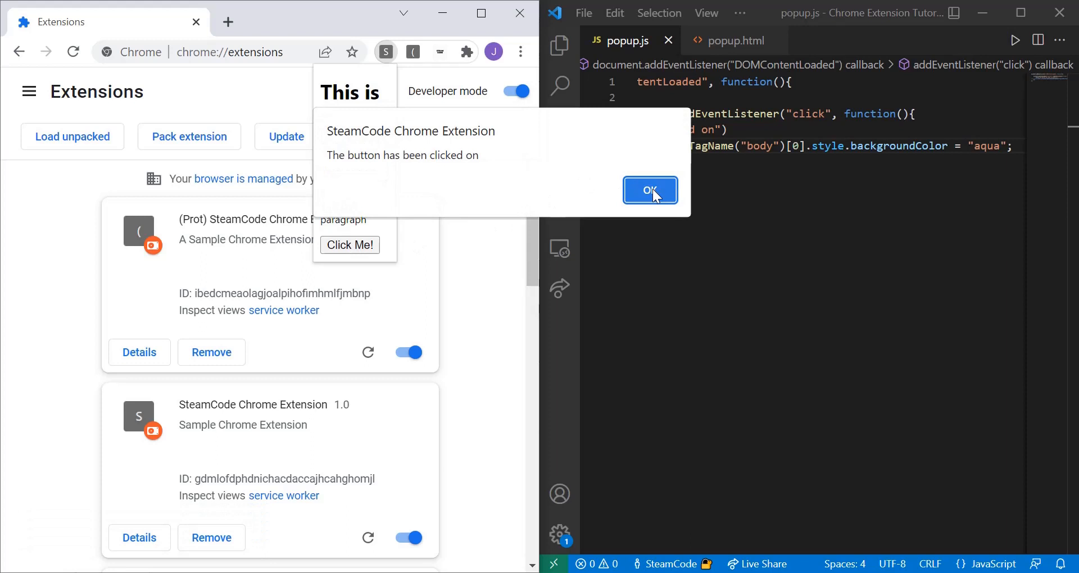
pyautogui.click(649, 190)
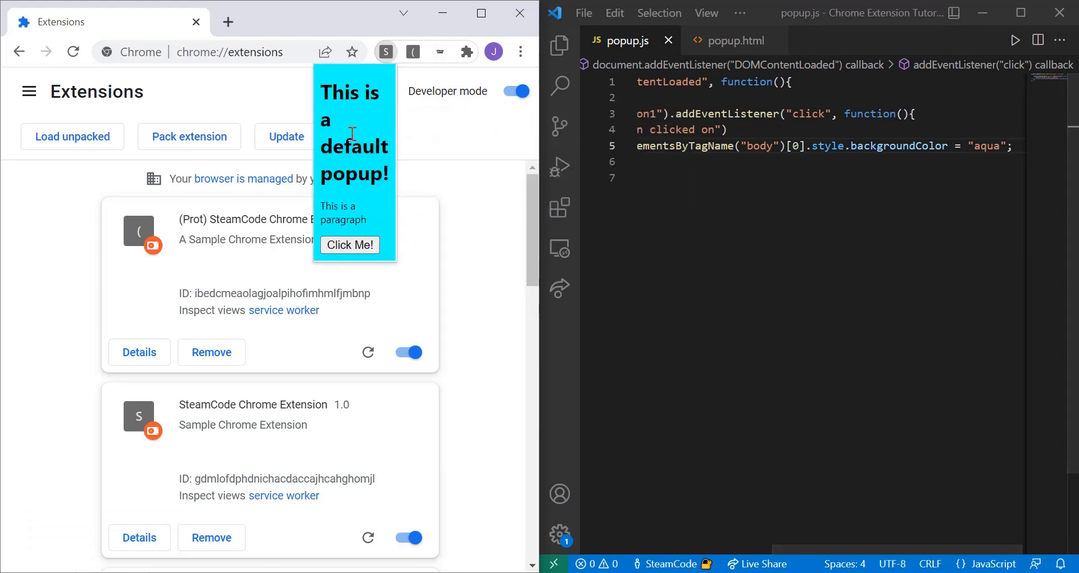
pyautogui.moveTo(402, 218)
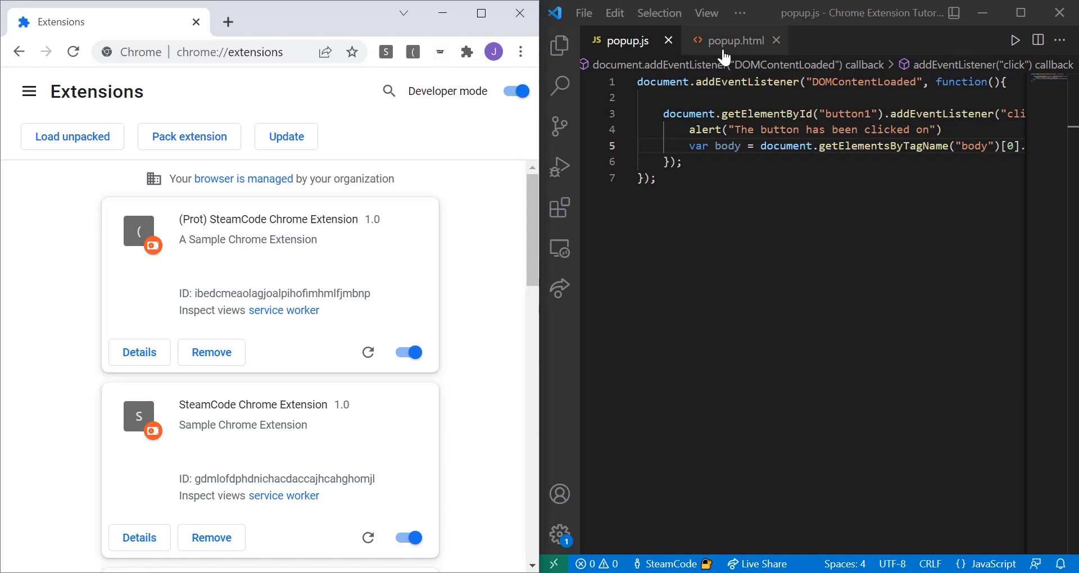
# - Switch back to popup.html to view its heading, paragraph and button1 markup
pyautogui.click(733, 40)
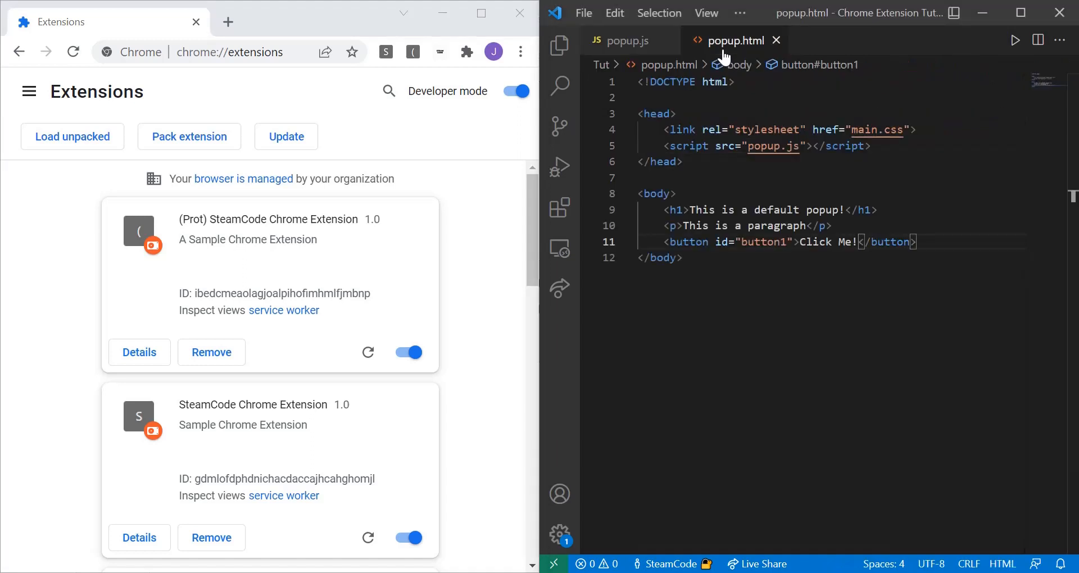
pyautogui.moveTo(934, 270)
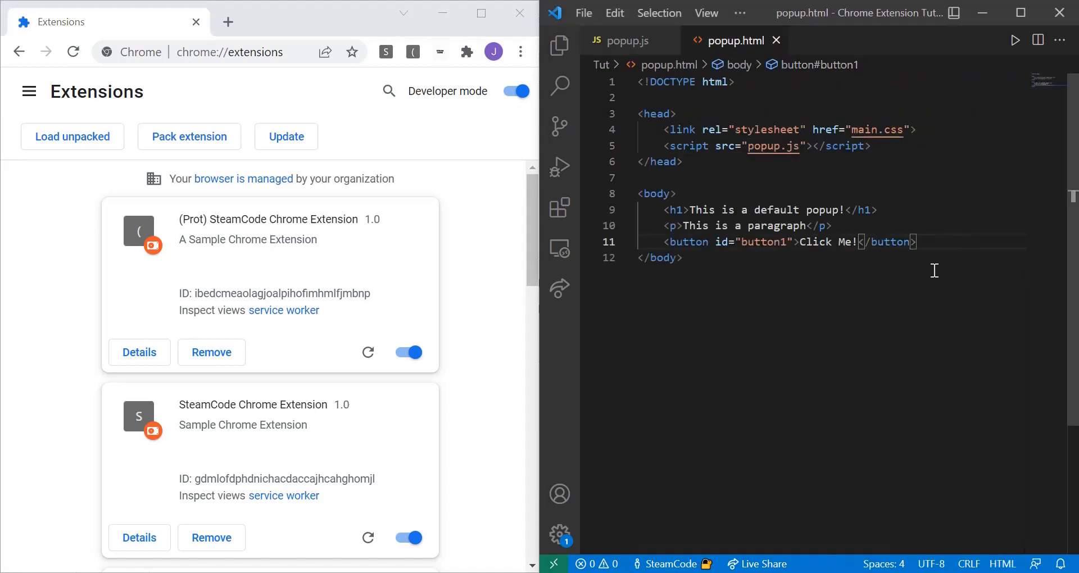